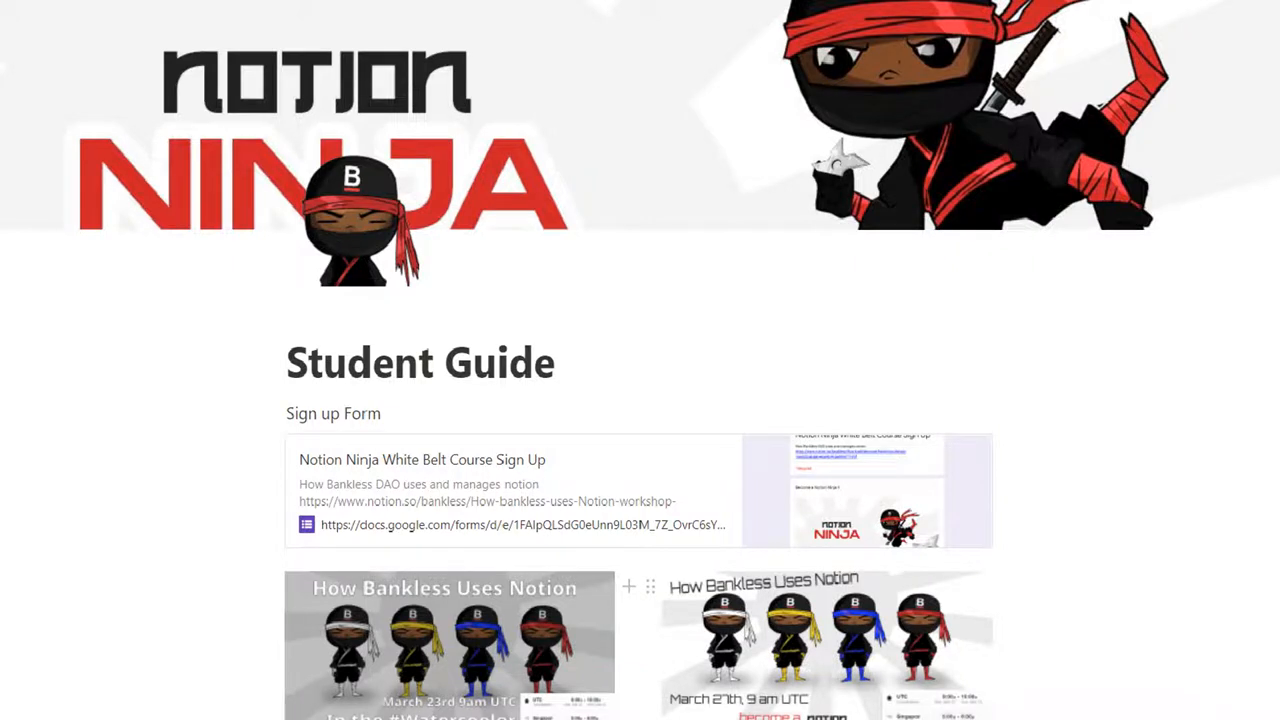
Scroll down the Student Guide page before moving to the blank Demo Page for Workshop
scroll(down, 3)
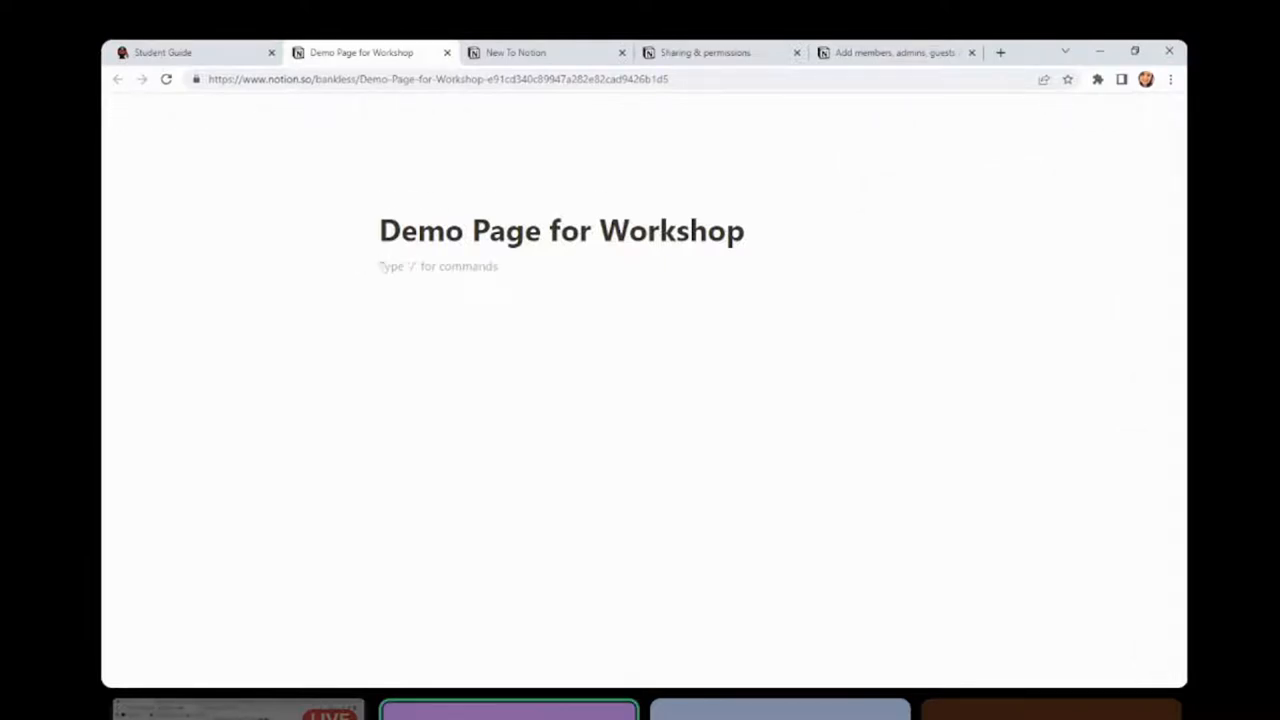
Add a first line reading 'type here' under the page title, dismissing the slash menu
text(/)
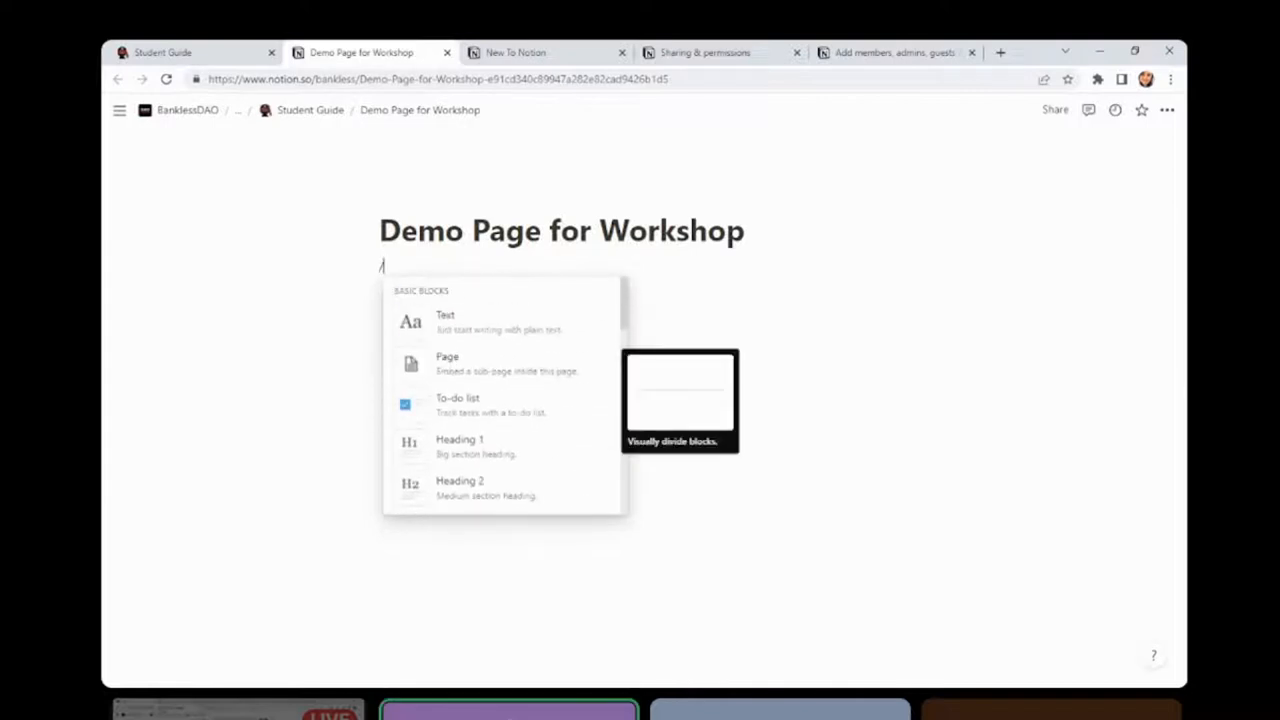
key(Escape)
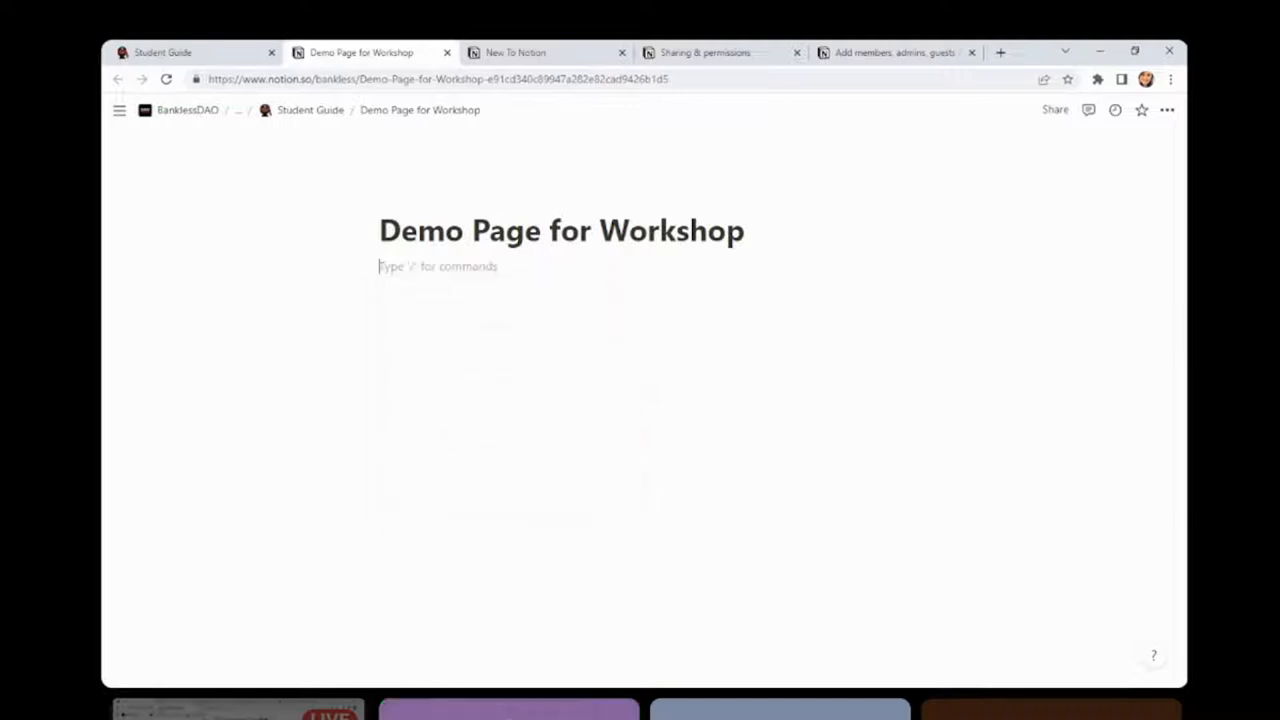
text(typ[e here)
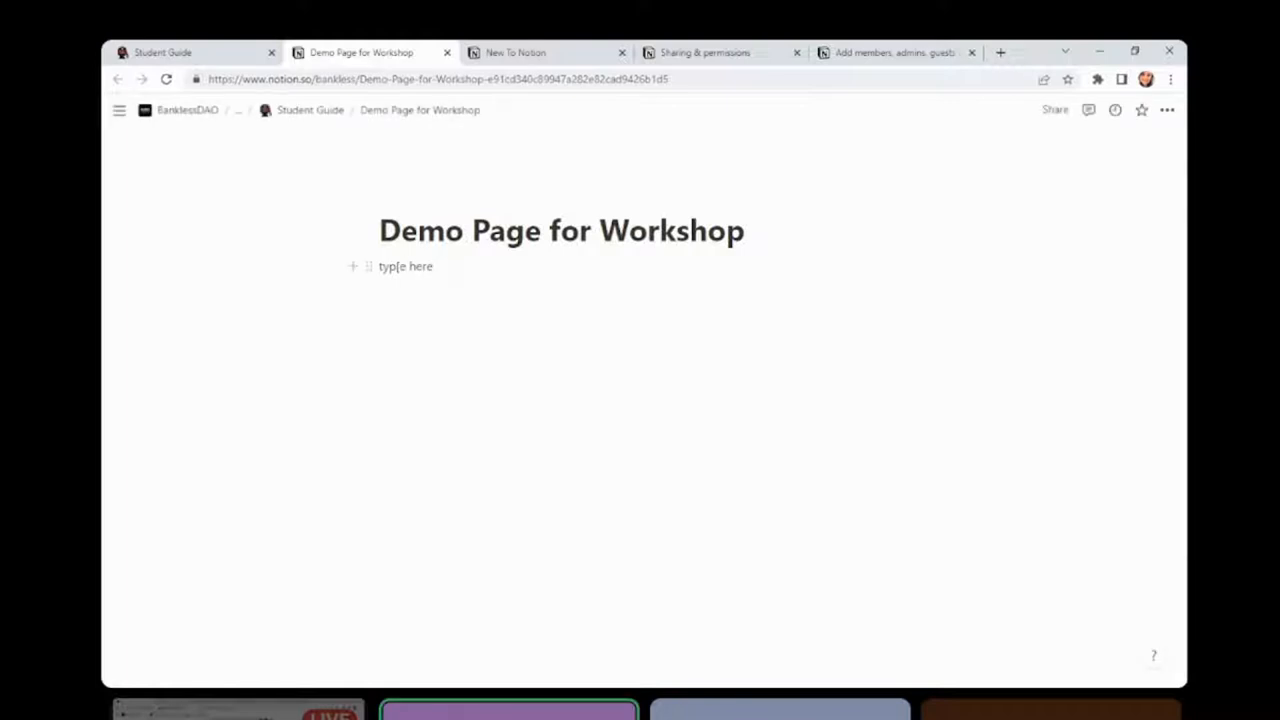
click(404, 266)
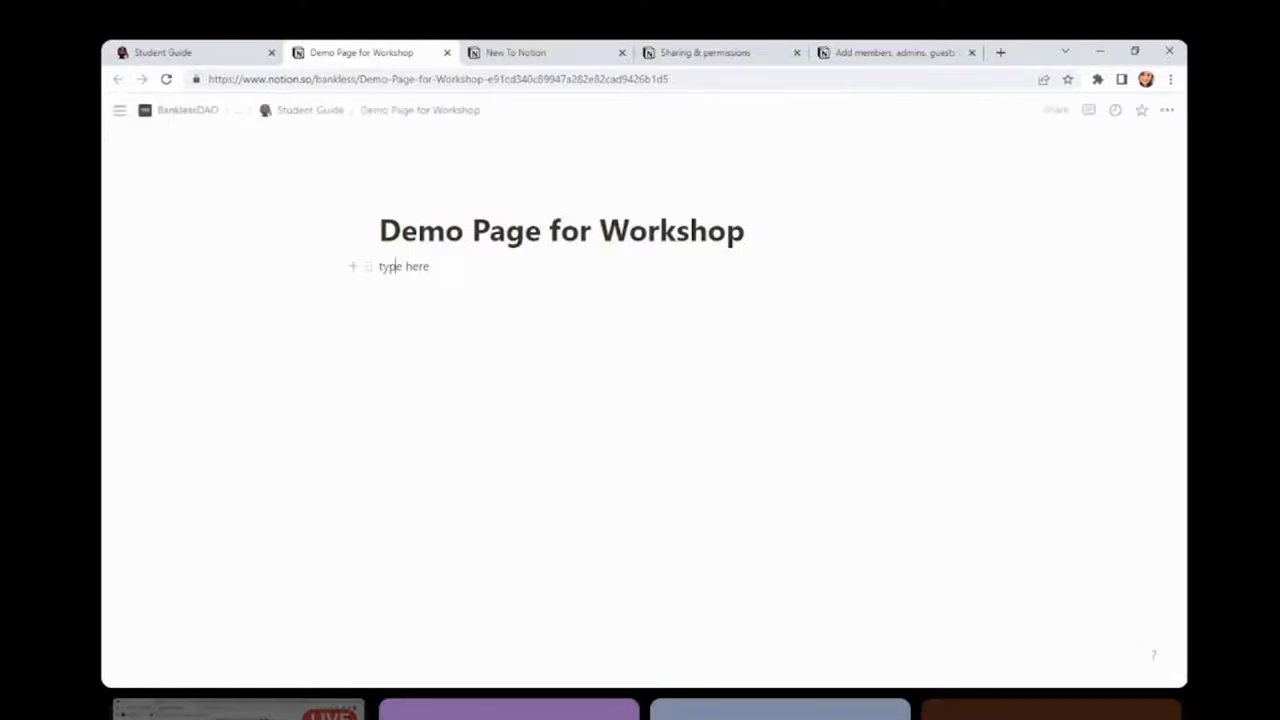
Turn the 'type here' line into a to-do checkbox item via its block menu
click(367, 266)
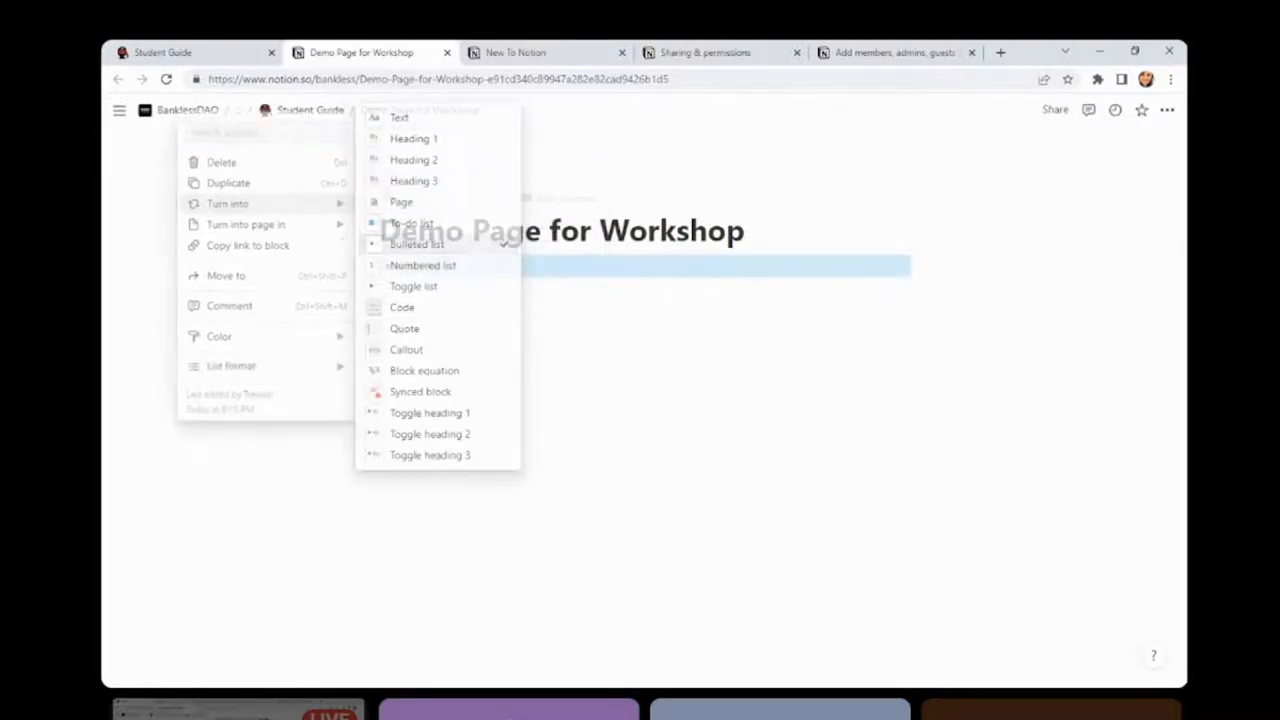
click(416, 244)
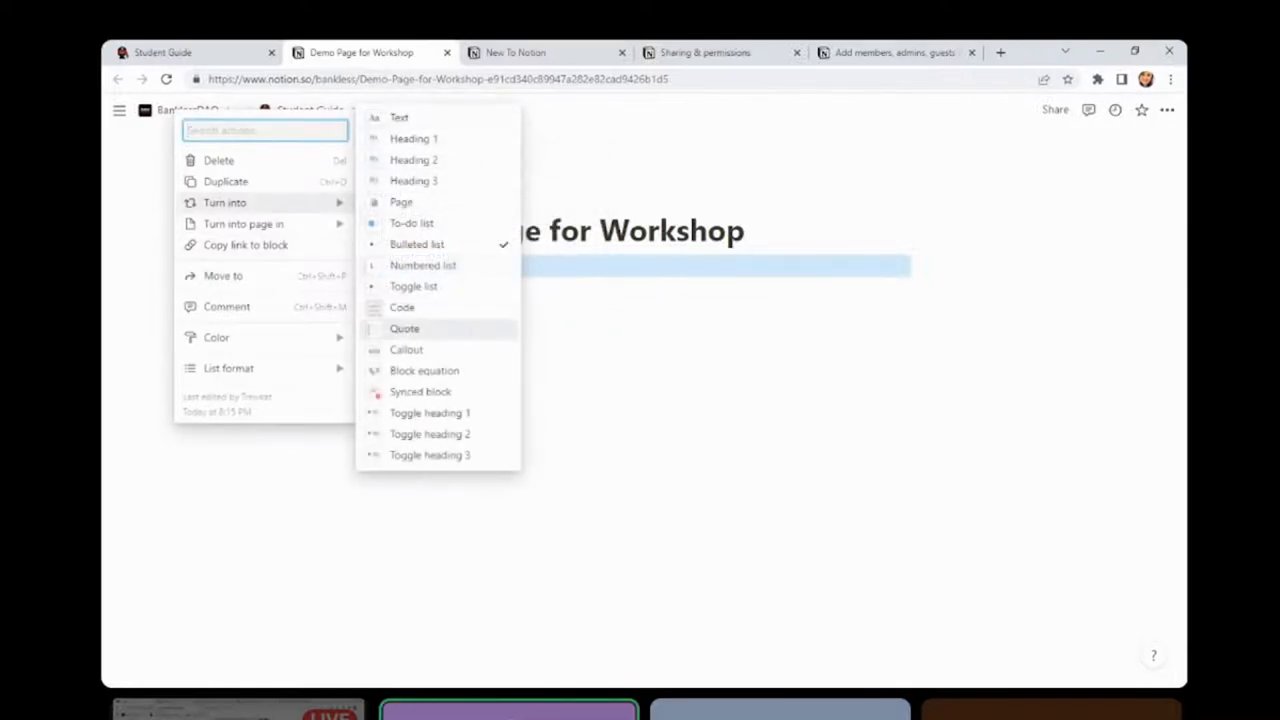
mouse_move(406, 349)
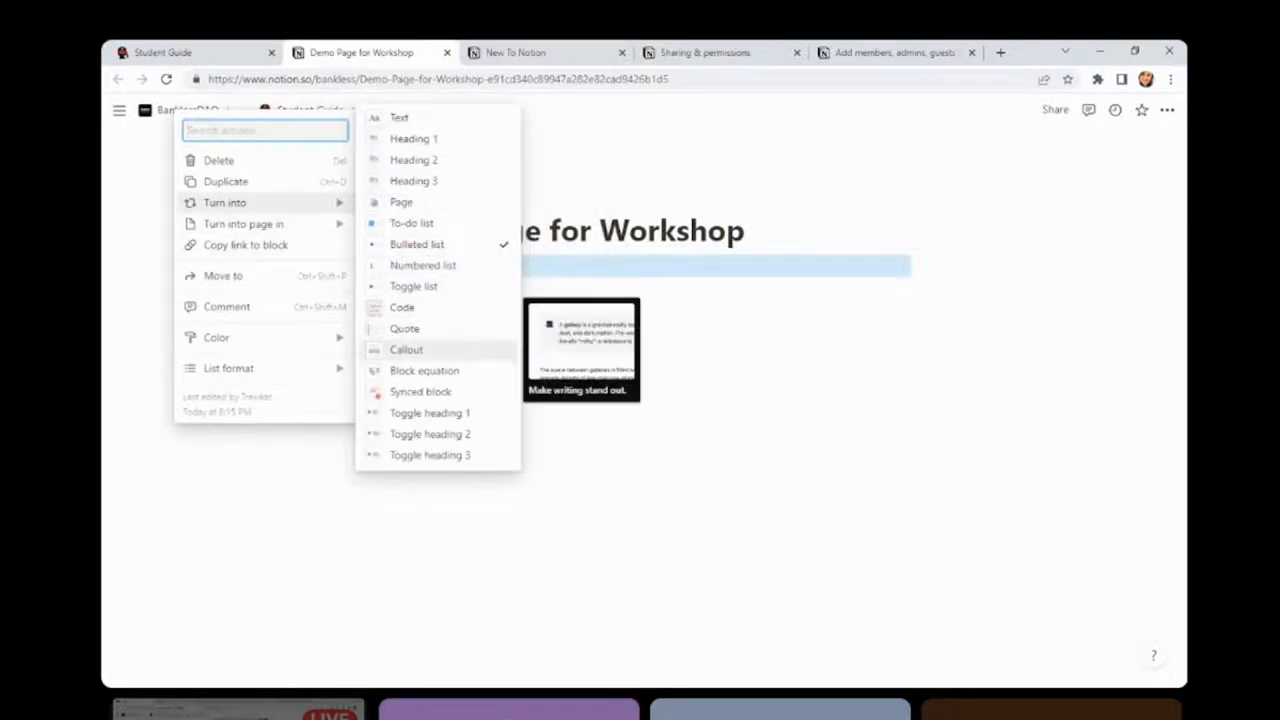
mouse_move(411, 223)
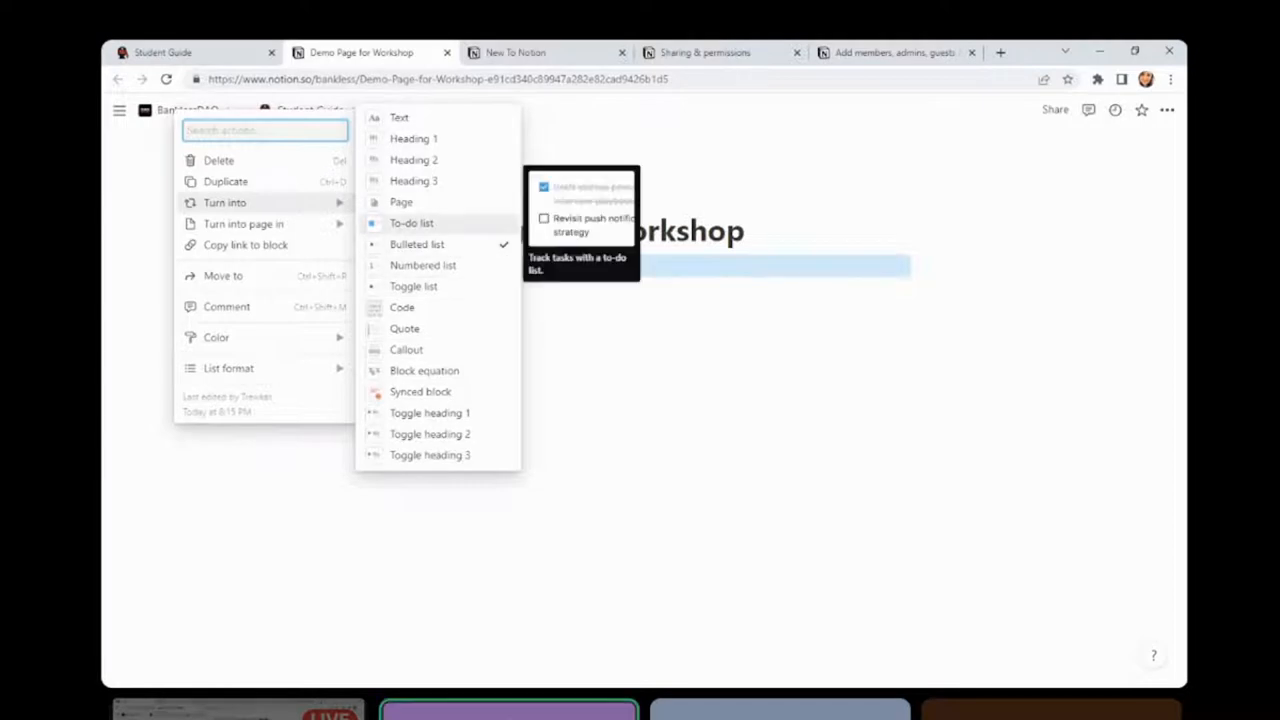
click(412, 222)
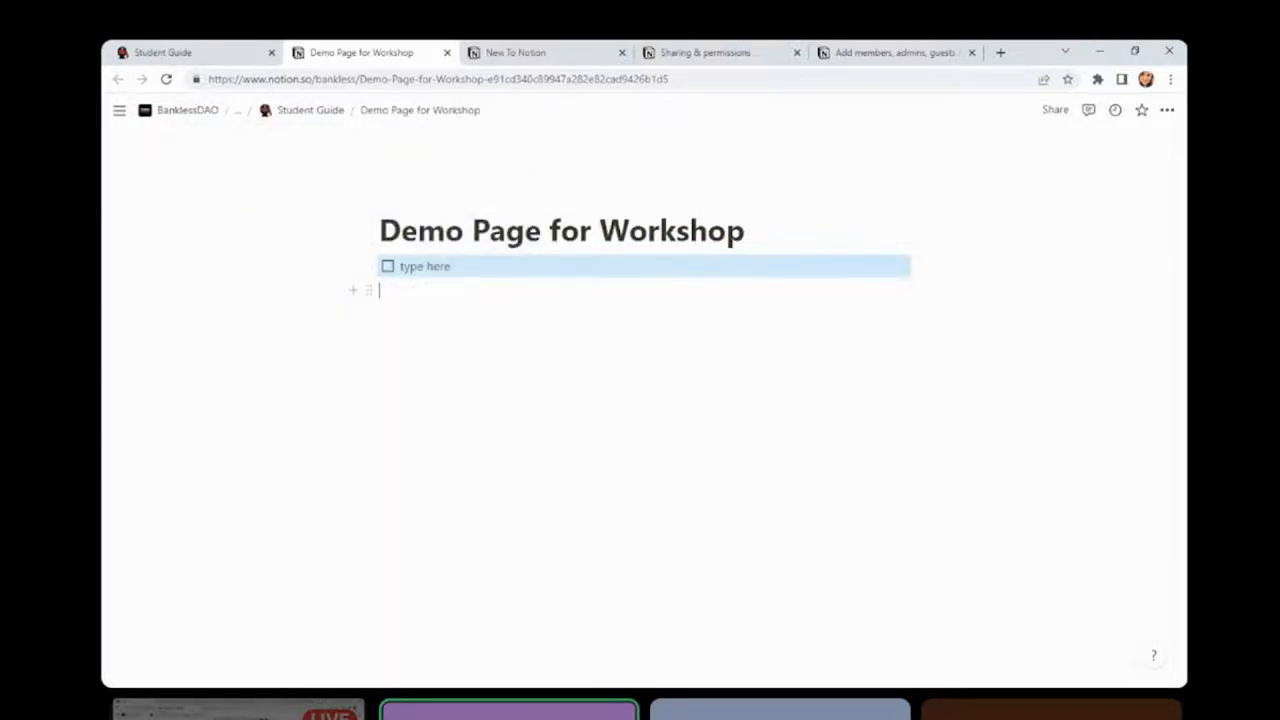
Filter the slash-command menu on the next line with /im, then /em for emoji options
text(/)
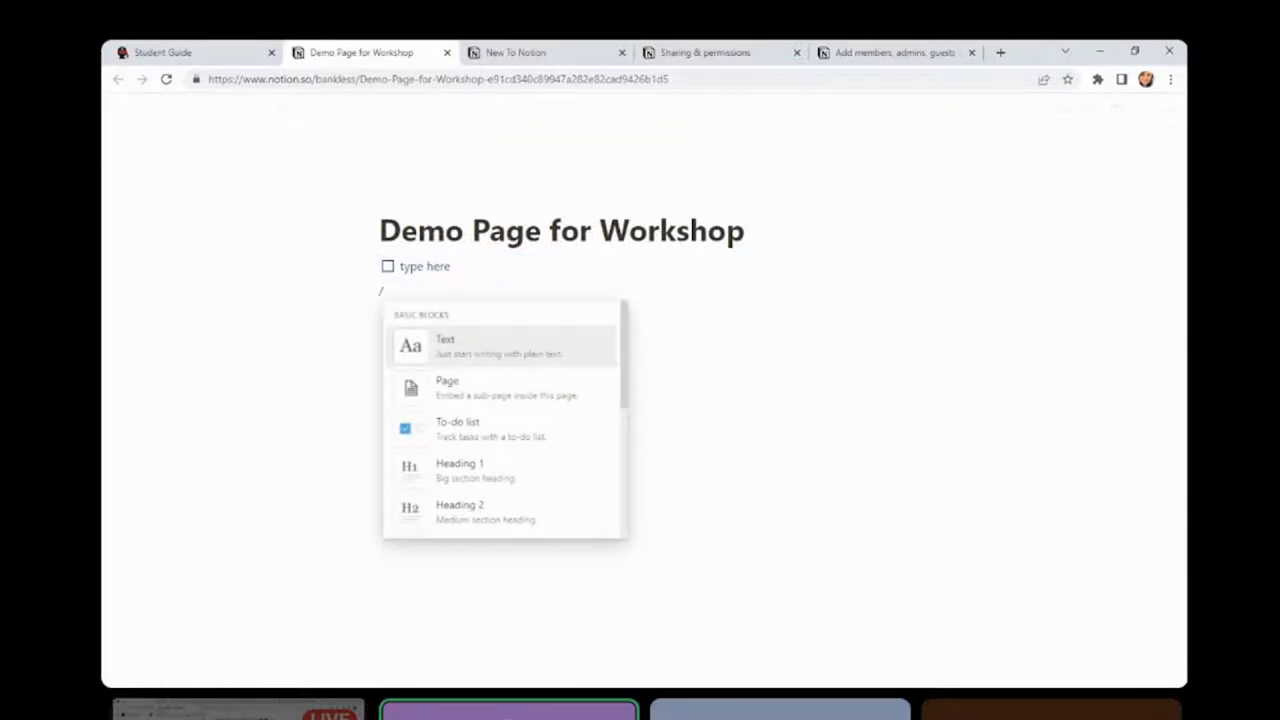
text(im)
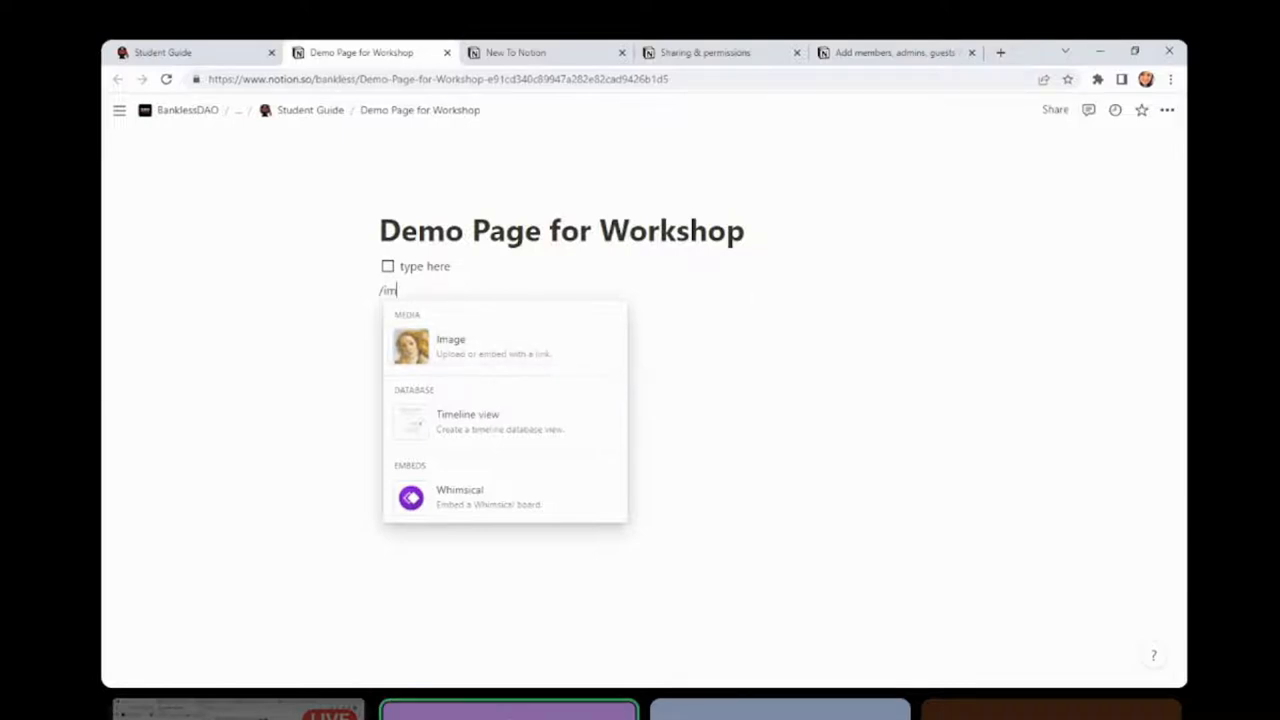
text(em)
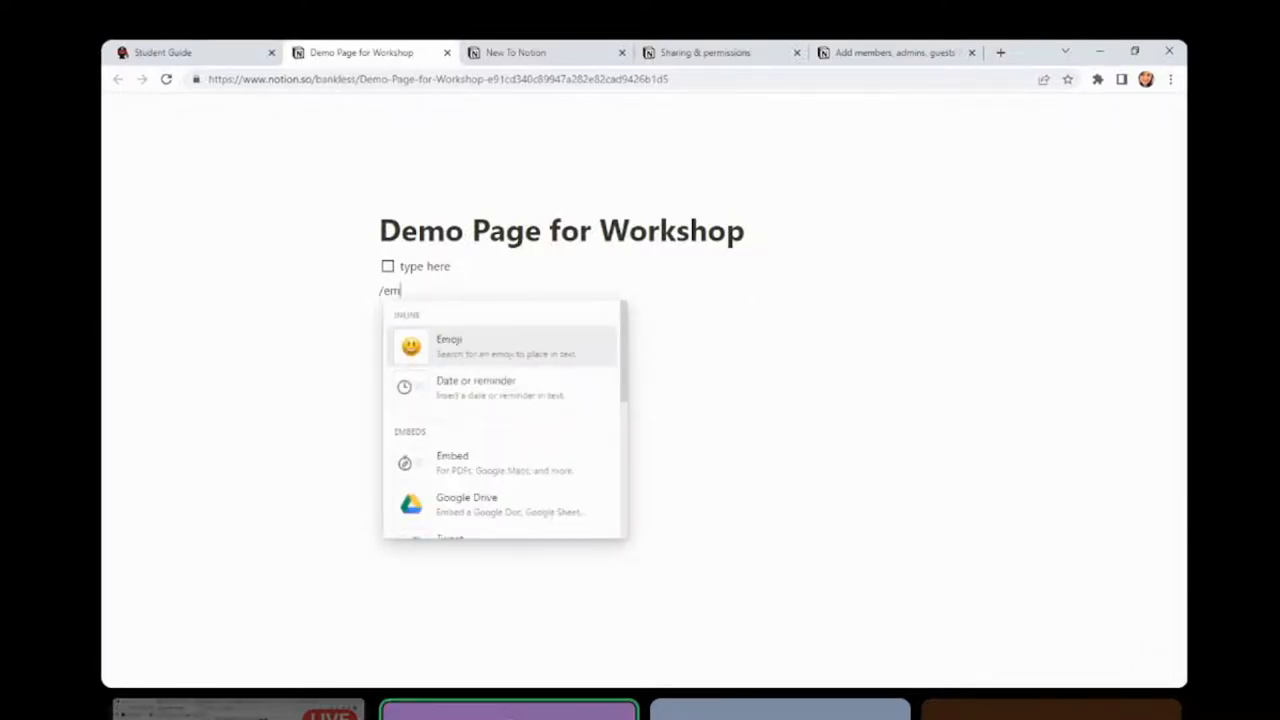
mouse_move(449, 345)
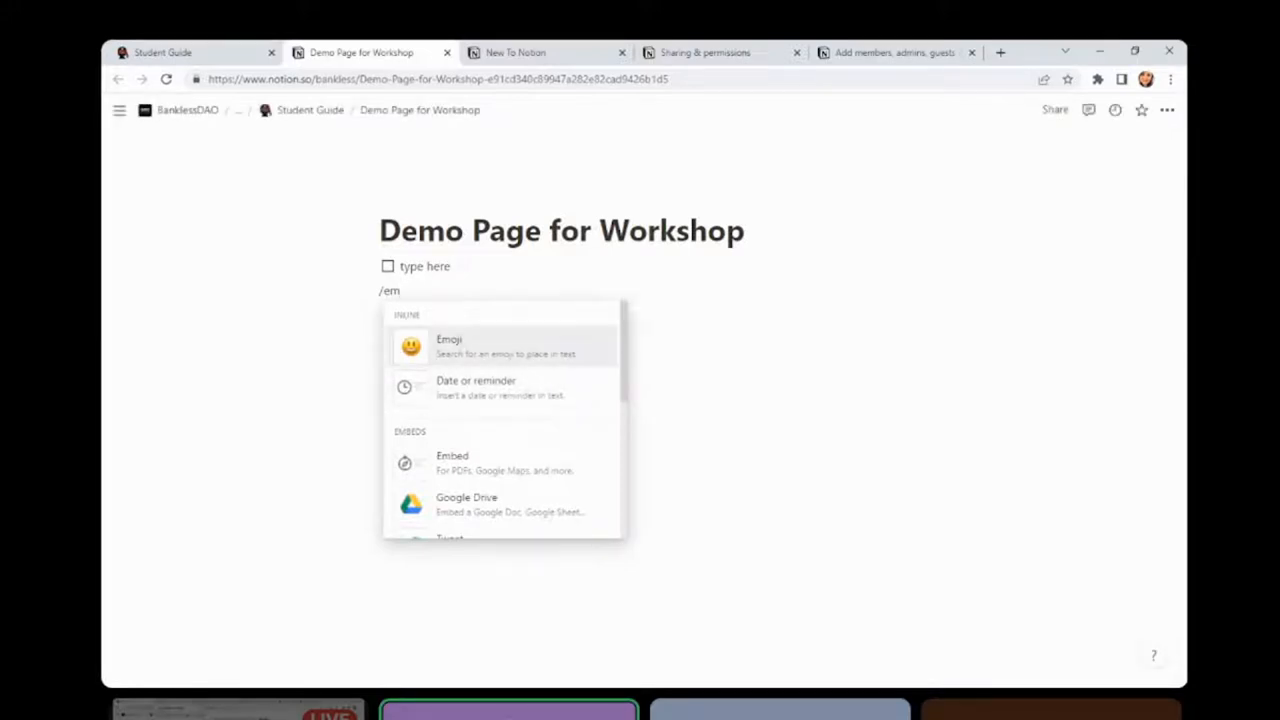
mouse_move(450, 345)
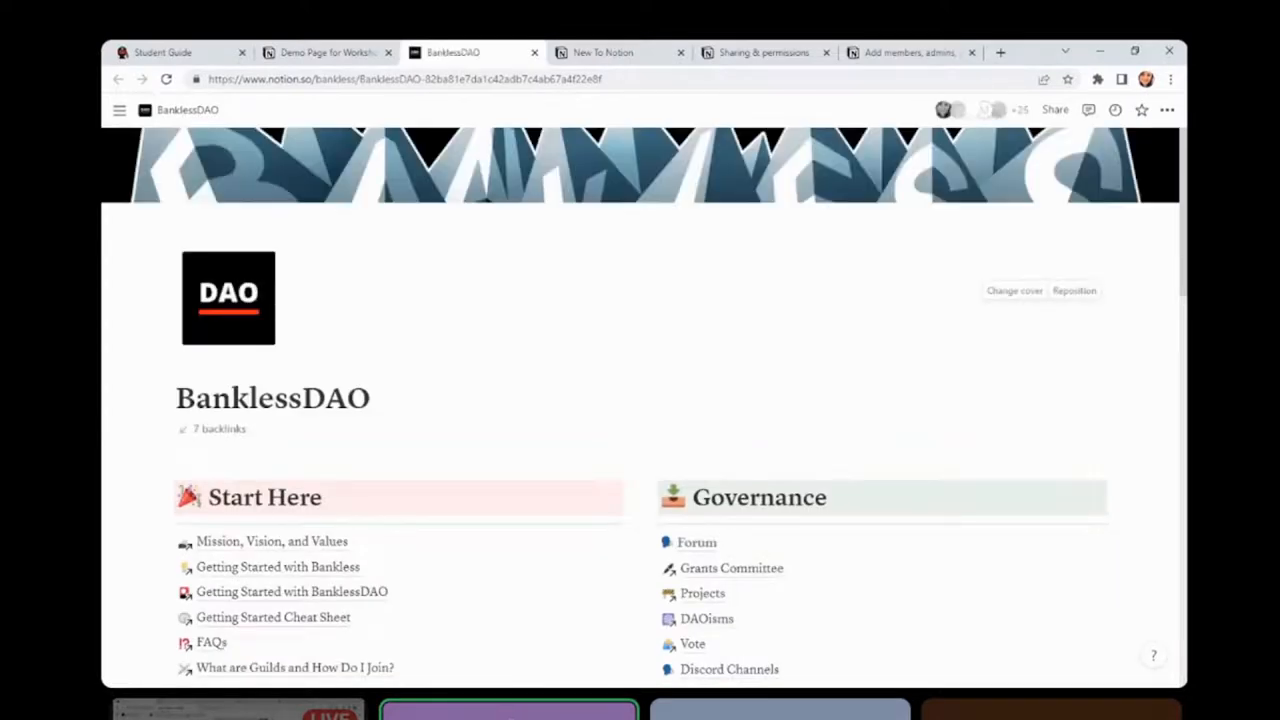
Scroll the Student Guide to its Guiding Principles and reveal the workspace sidebar
scroll(down, 3)
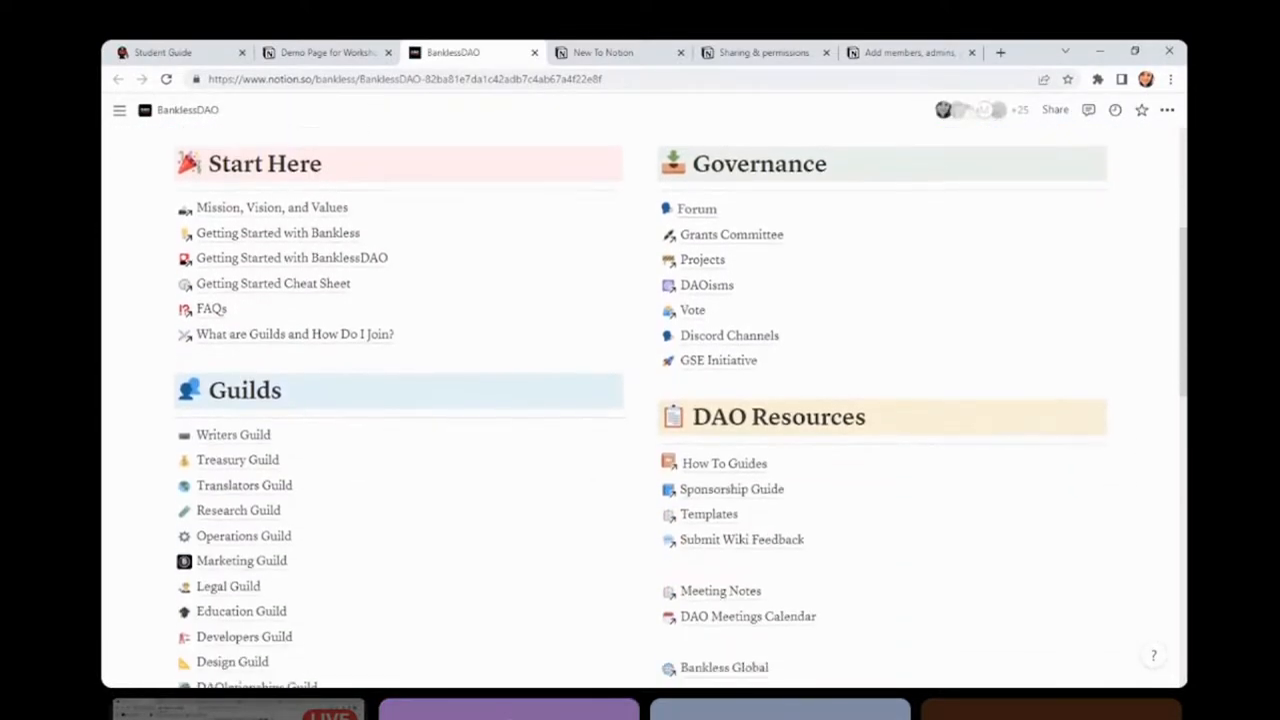
scroll(down, 3)
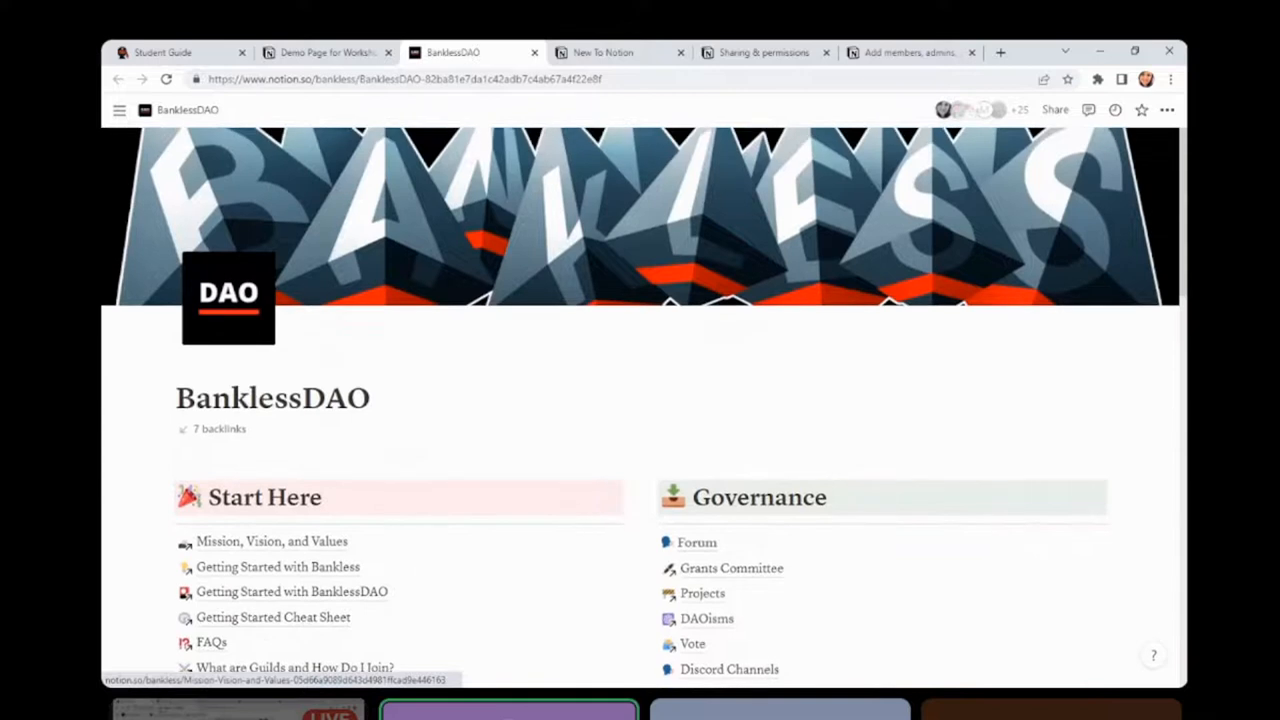
mouse_move(163, 52)
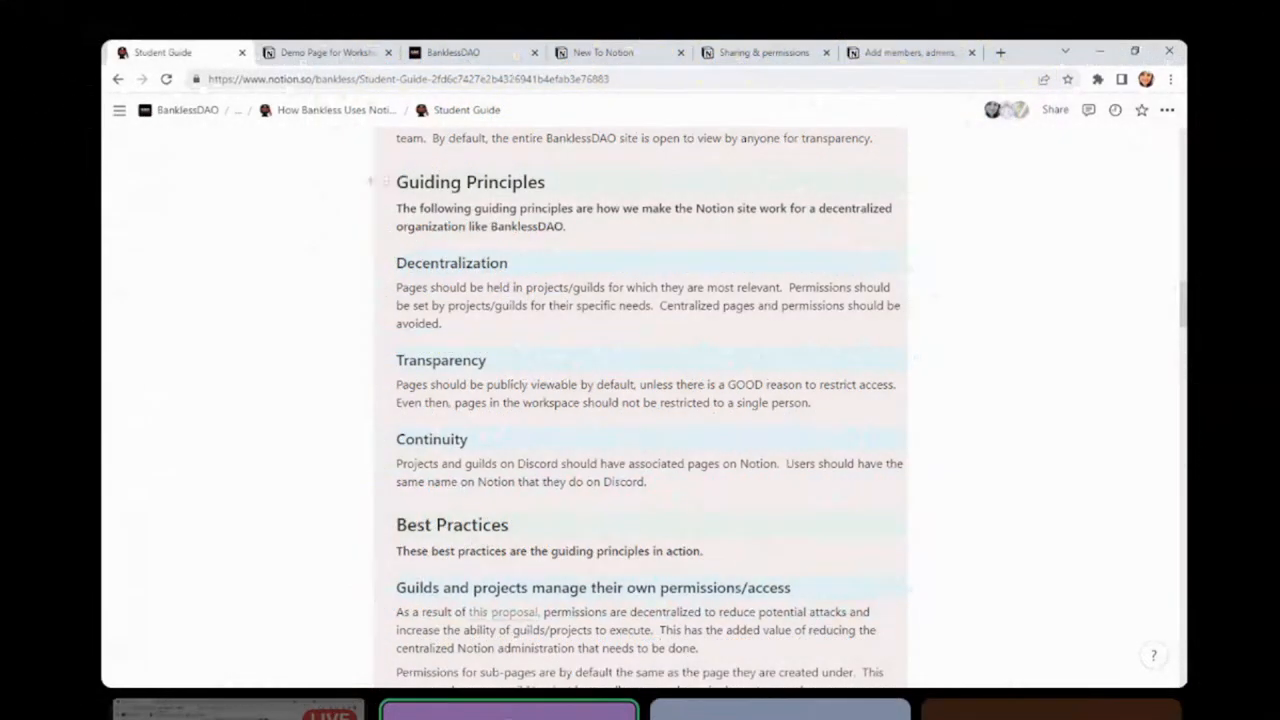
click(119, 110)
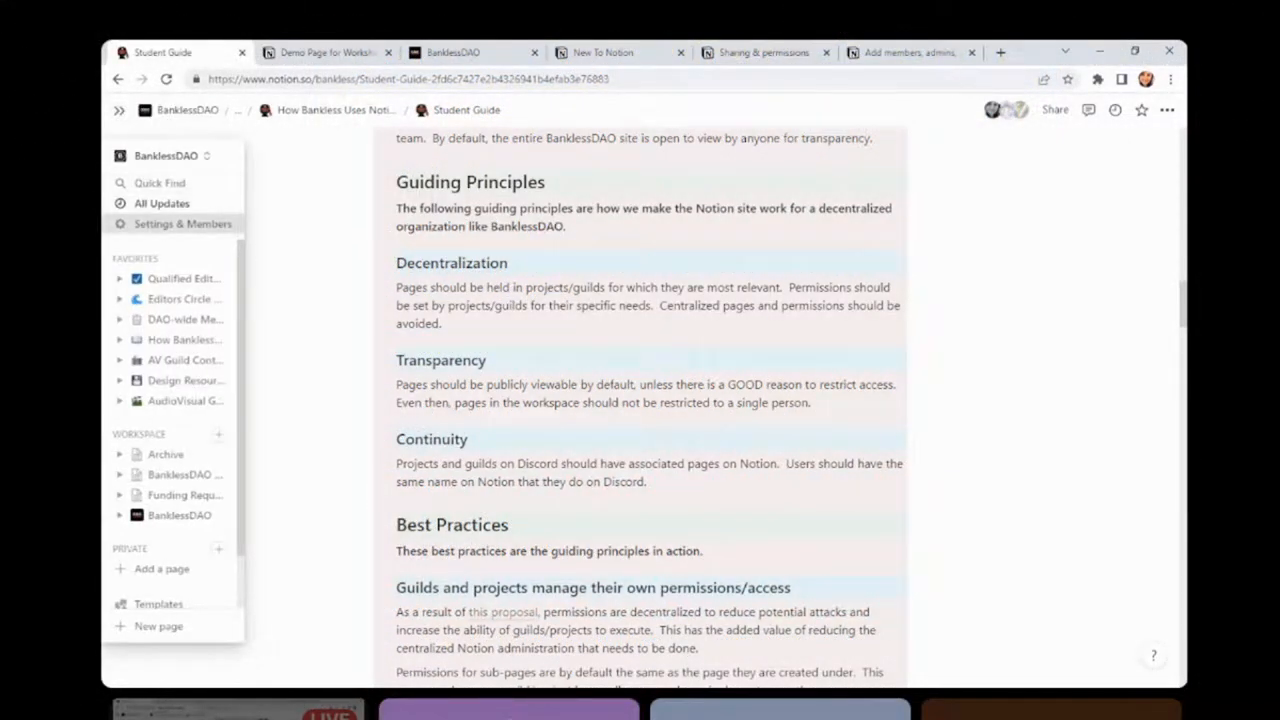
Review My account under Settings & members, then return to the Demo Page
click(183, 223)
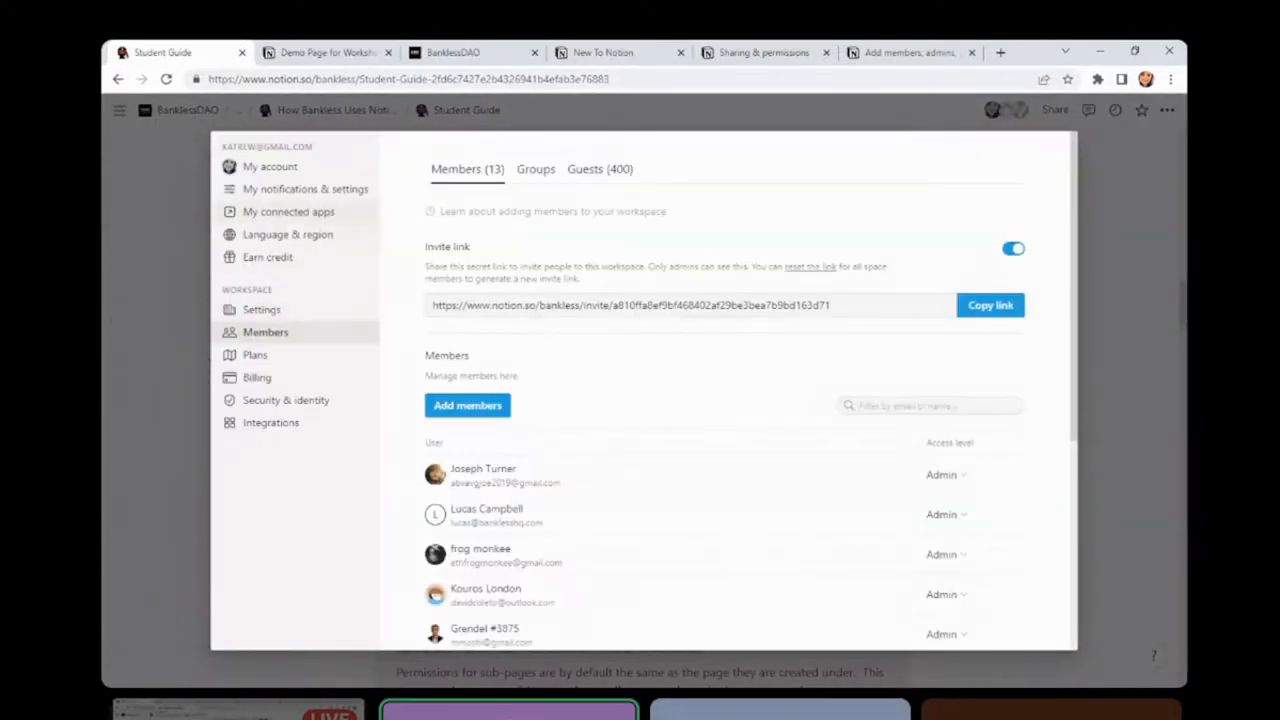
click(270, 166)
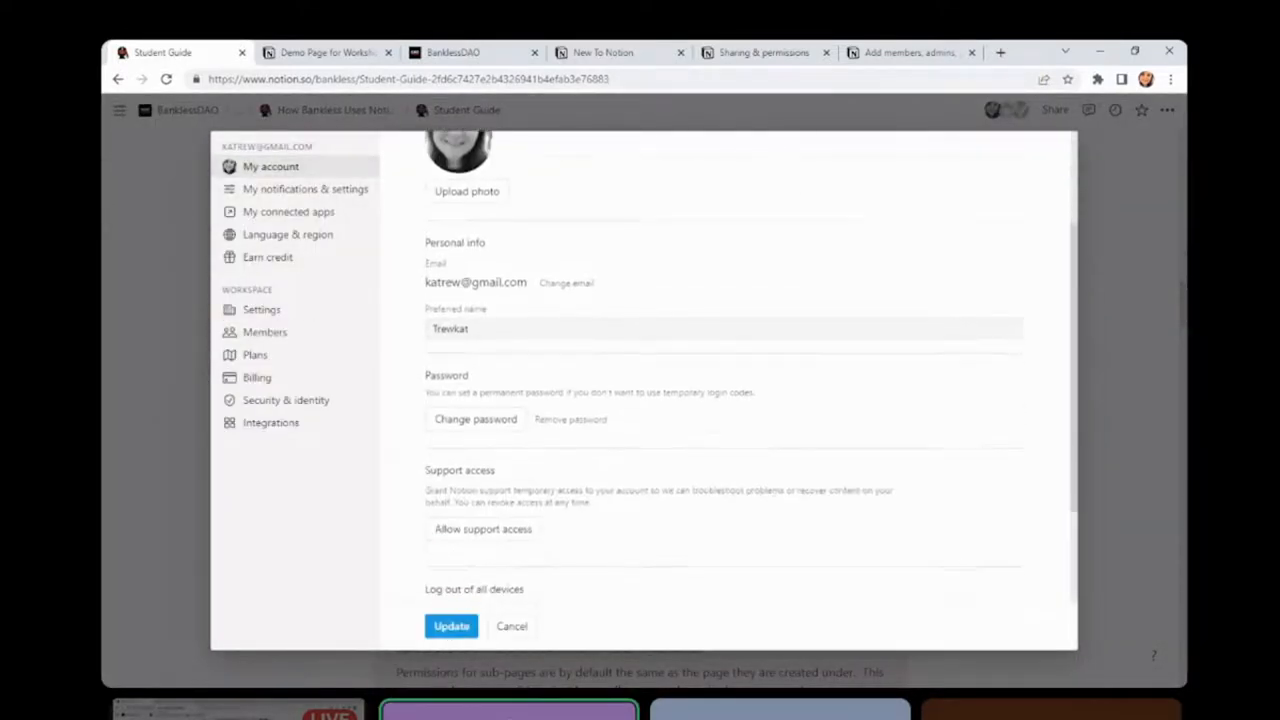
scroll(down, 3)
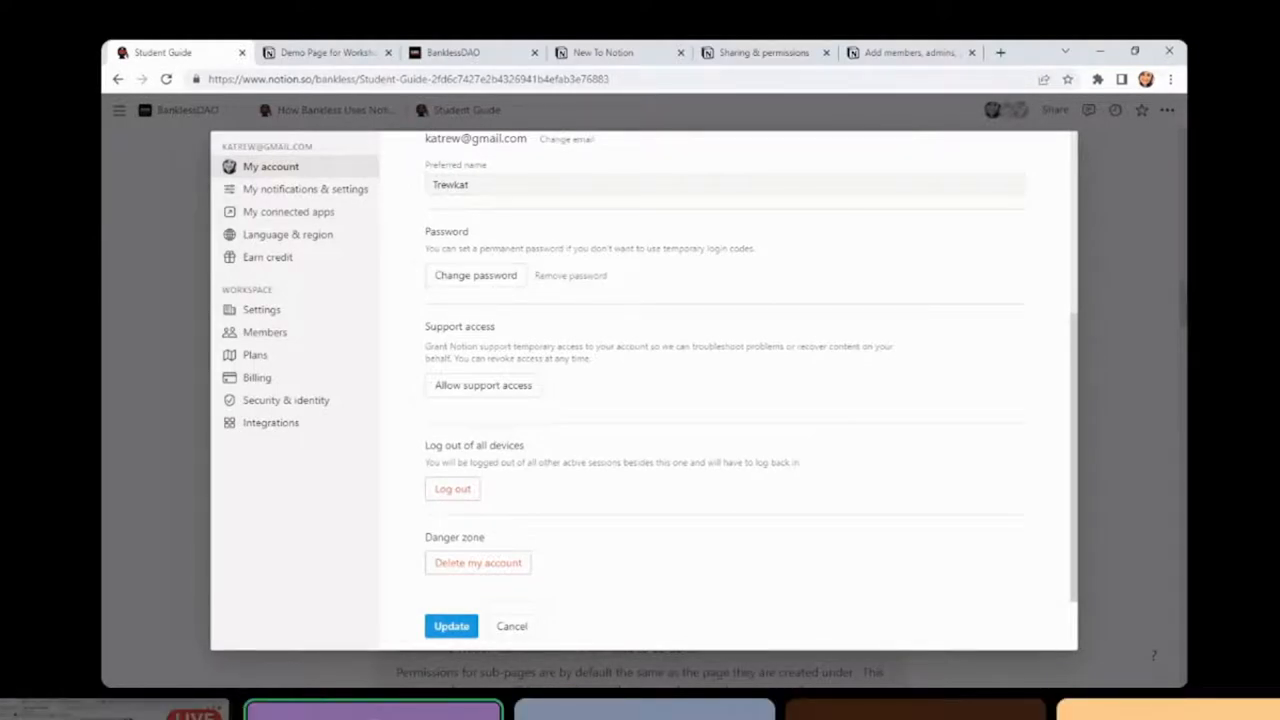
click(511, 626)
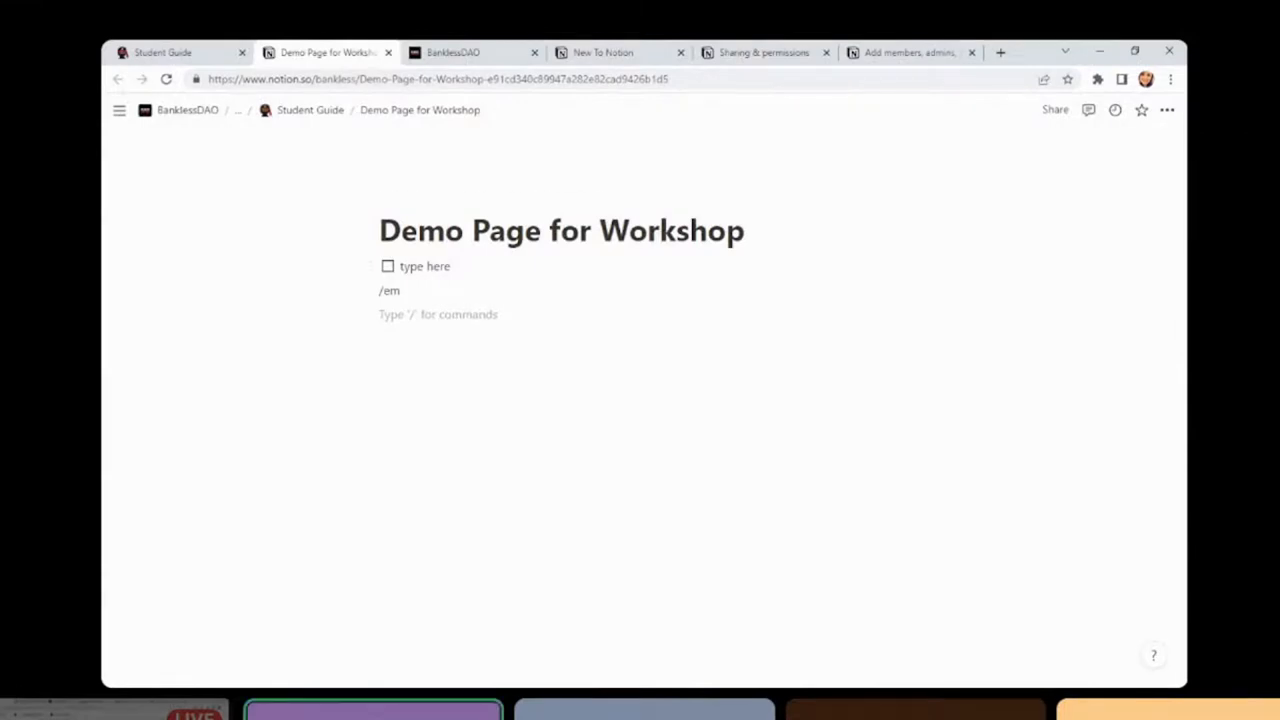
mouse_move(1055, 110)
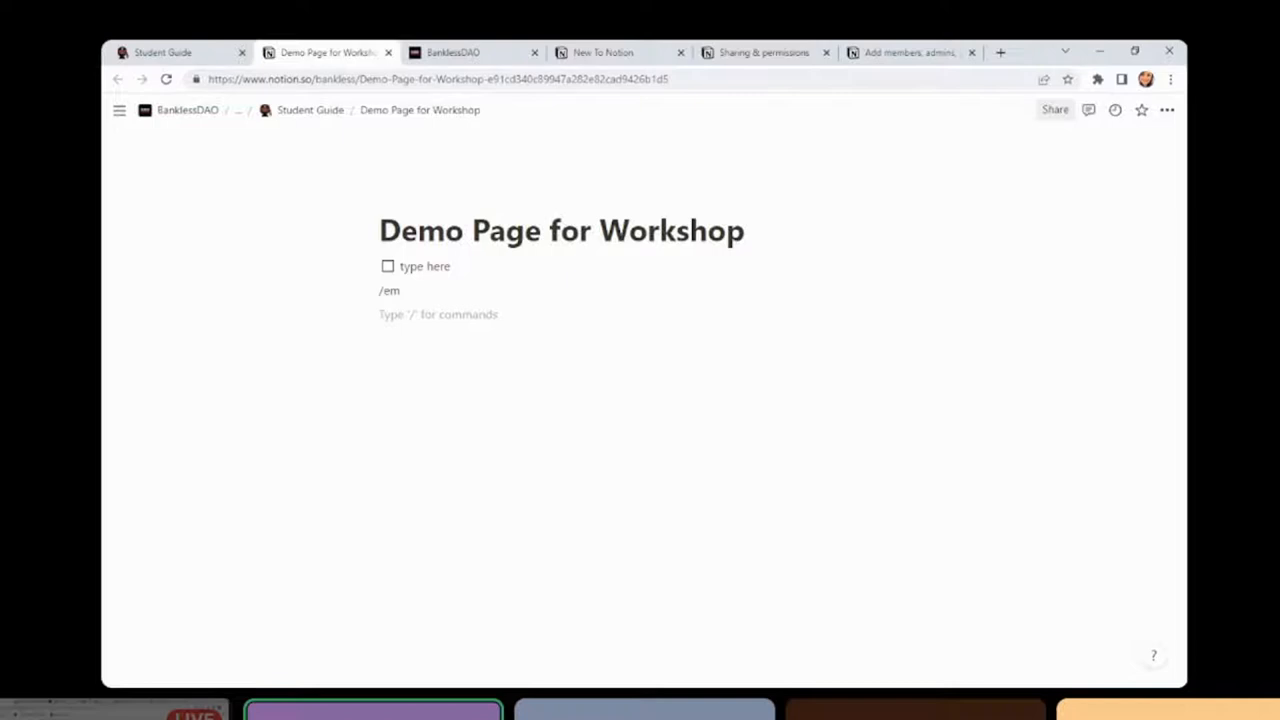
mouse_move(1055, 110)
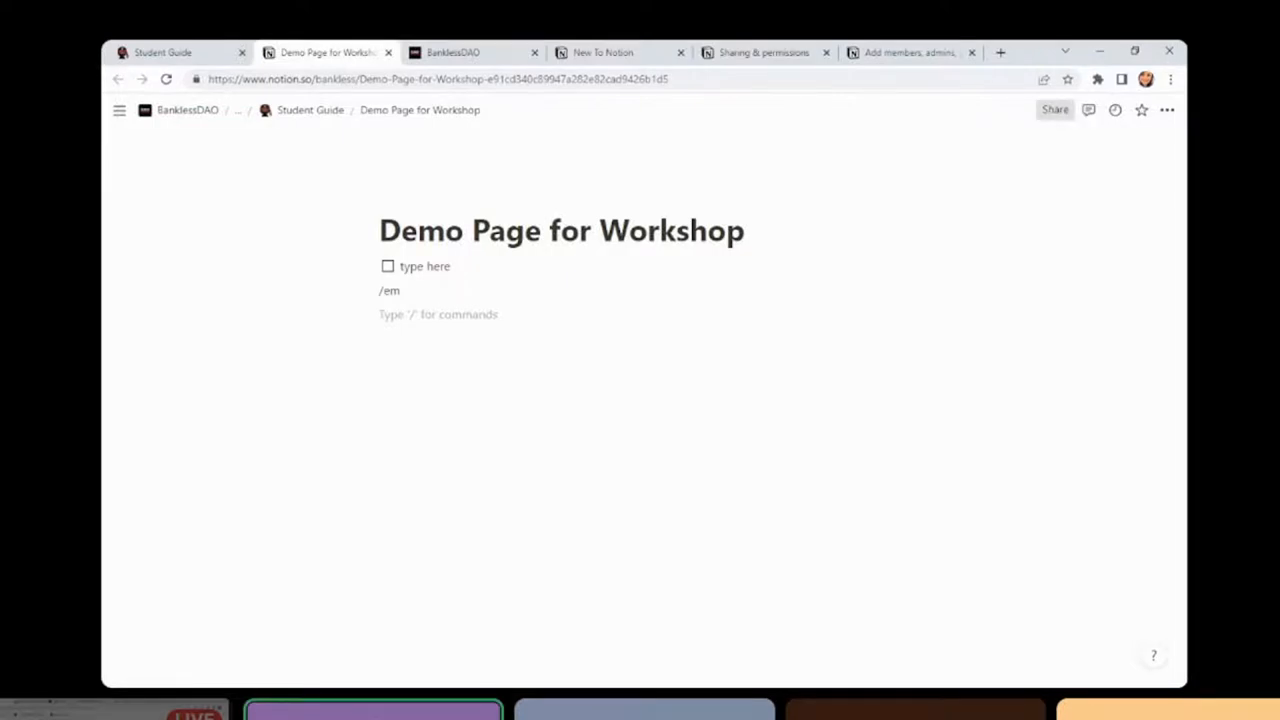
Show the page's Share settings and the options for its public web link
click(1054, 110)
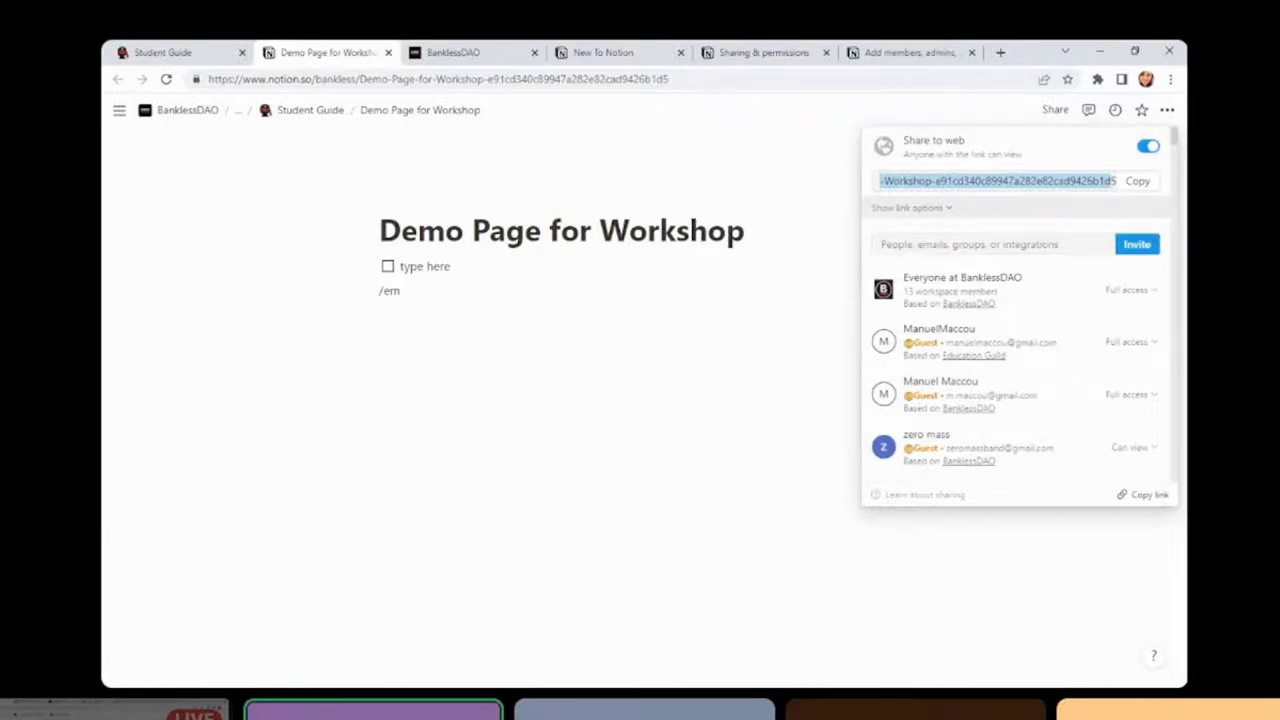
click(908, 207)
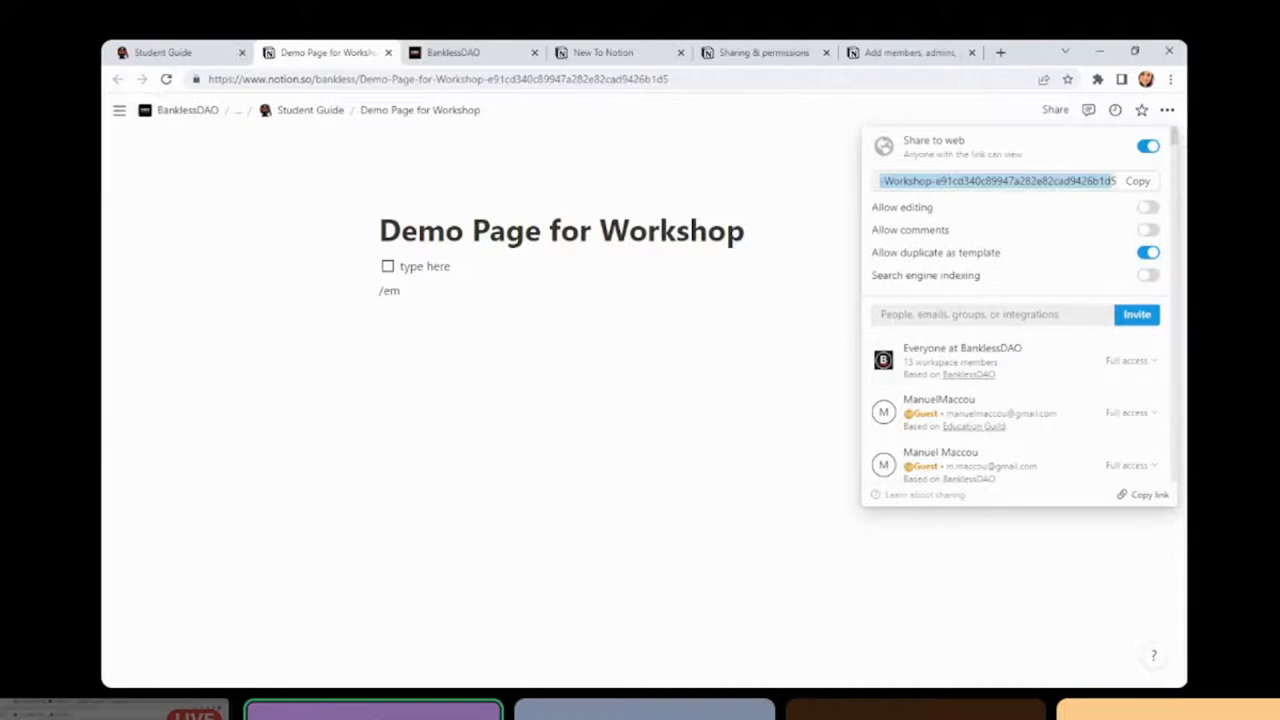
scroll(down, 3)
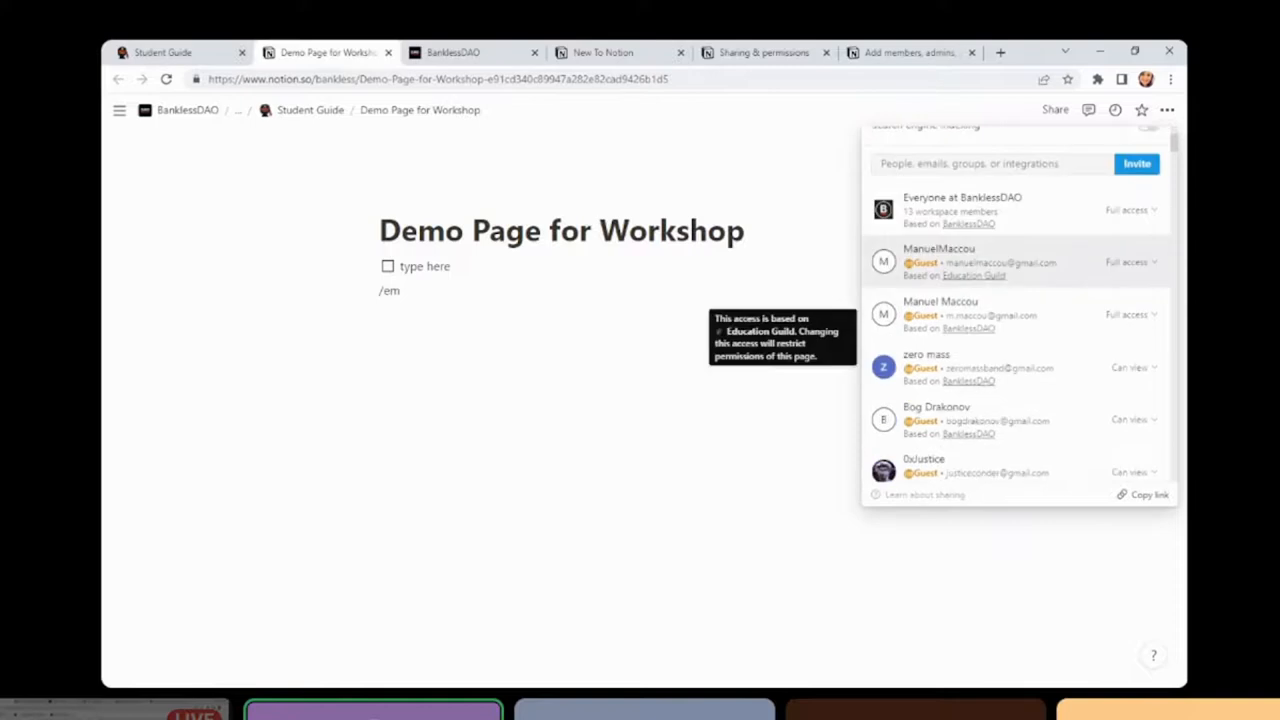
scroll(down, 3)
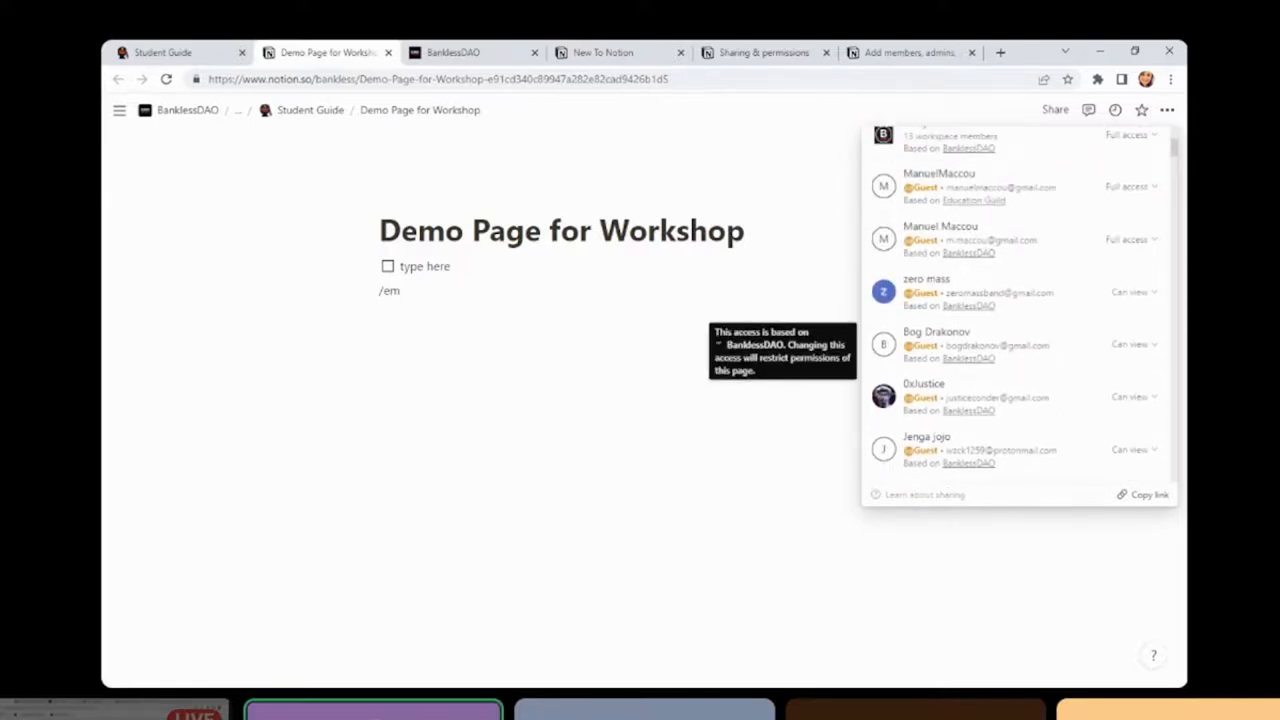
scroll(down, 3)
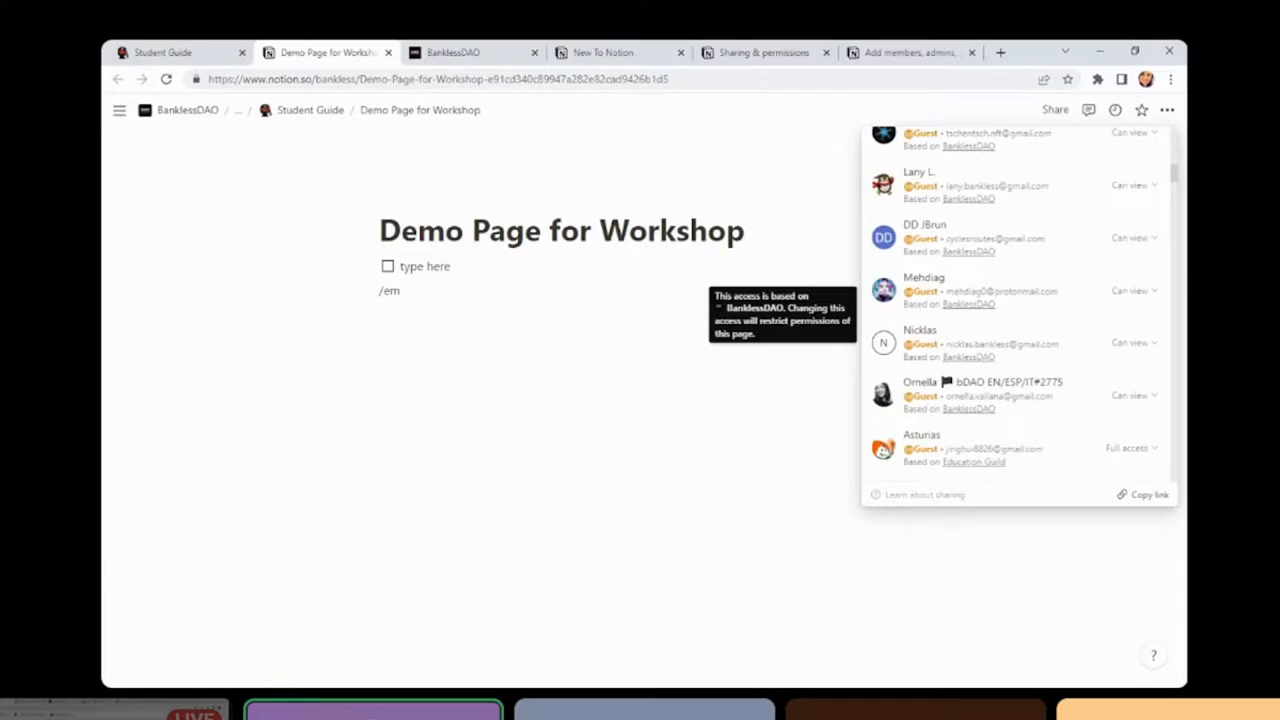
scroll(down, 3)
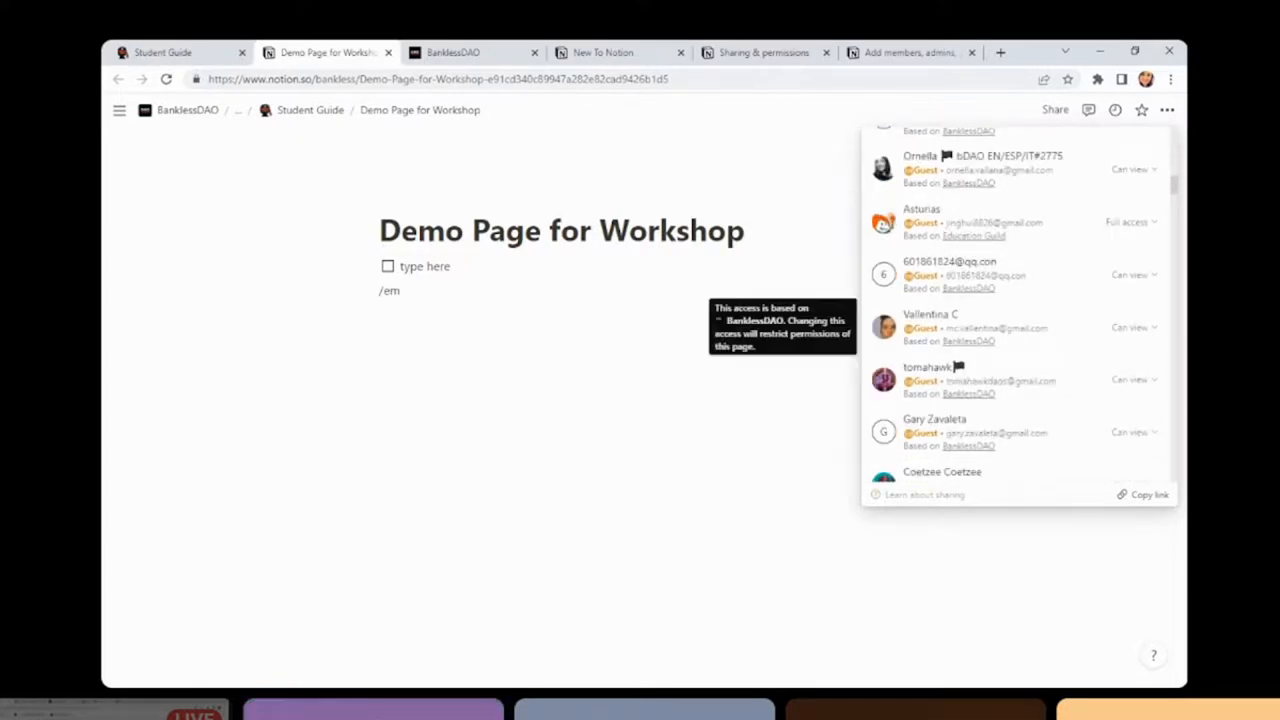
scroll(down, 3)
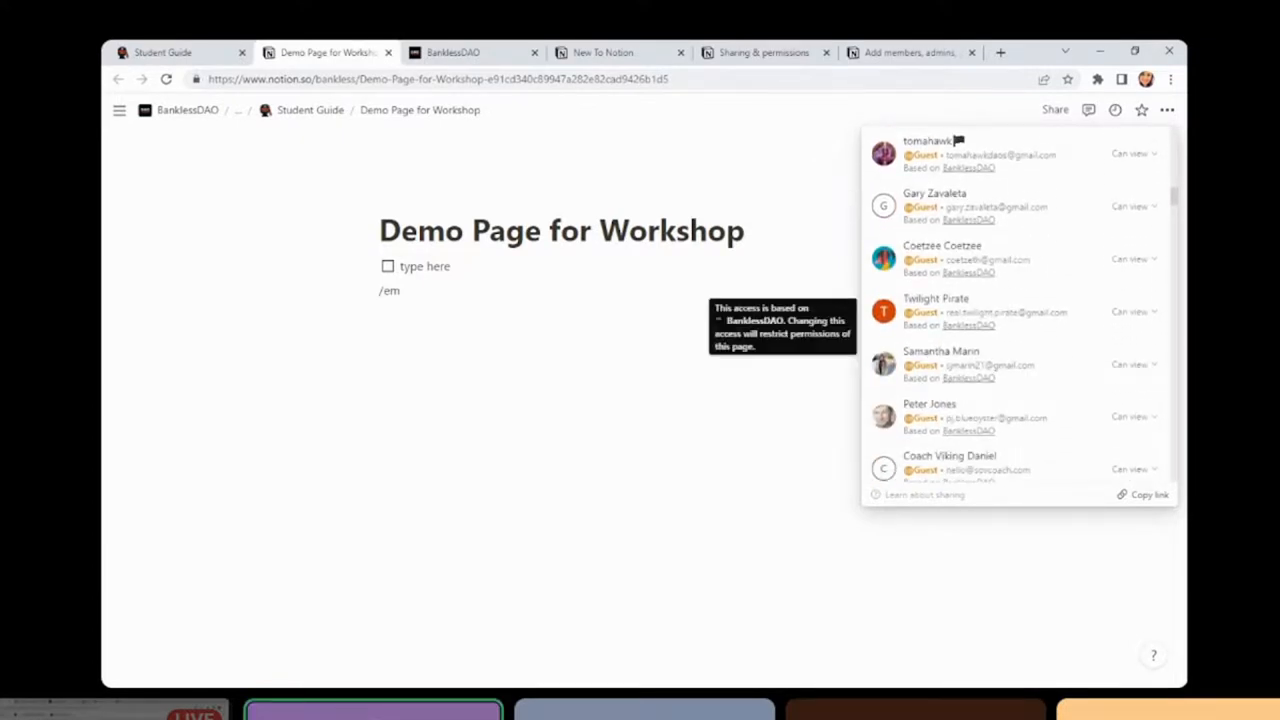
scroll(down, 3)
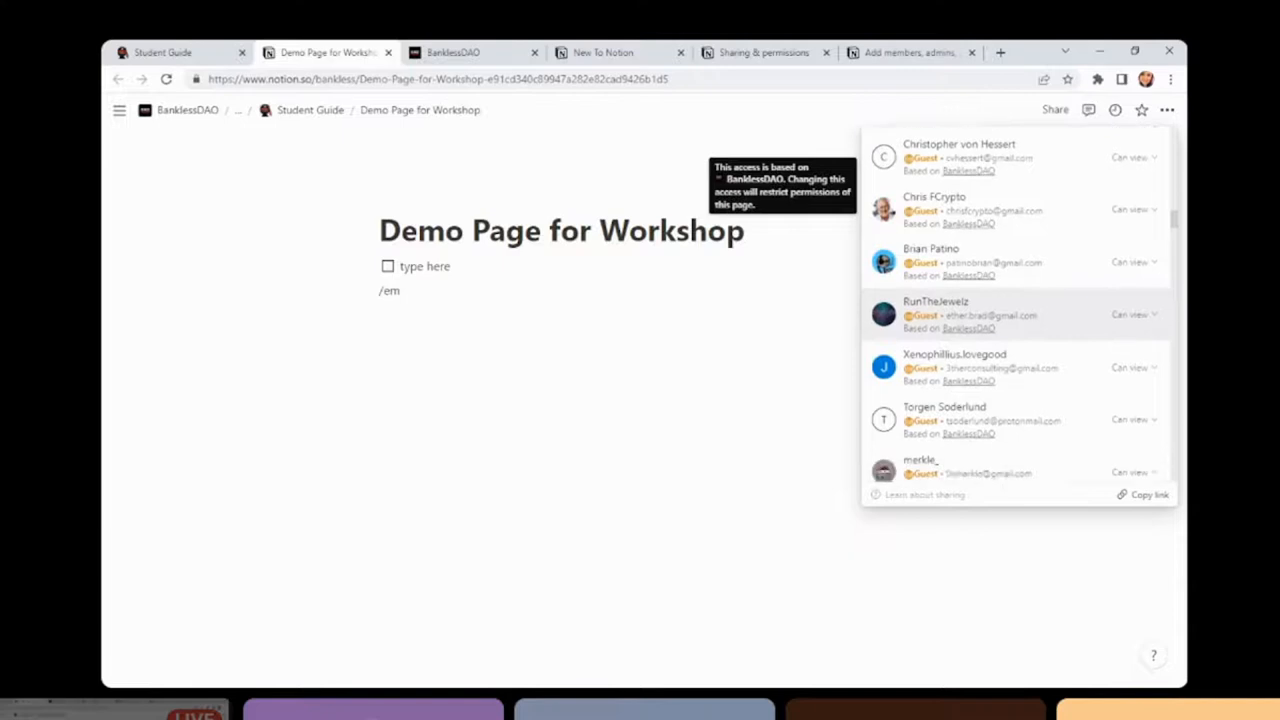
Scroll the Share member list down to Ernest Of Gaia's entry inheriting edit access from Education Guild
scroll(down, 3)
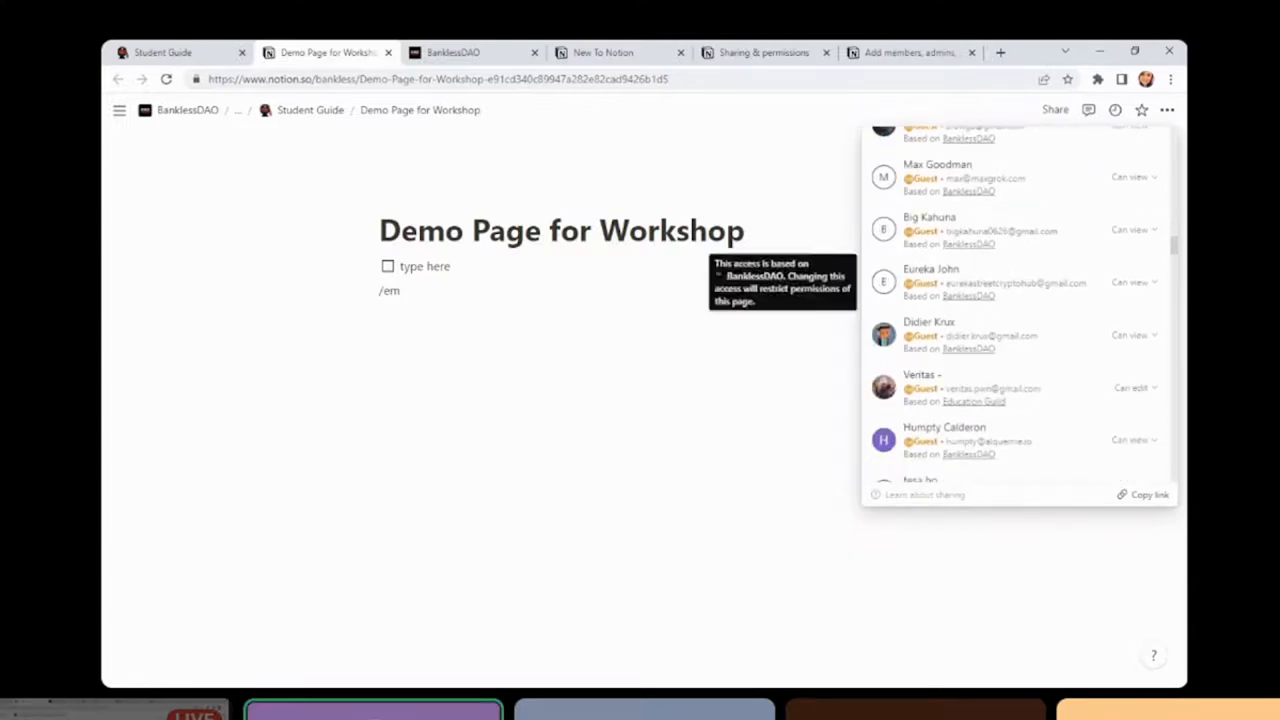
scroll(down, 3)
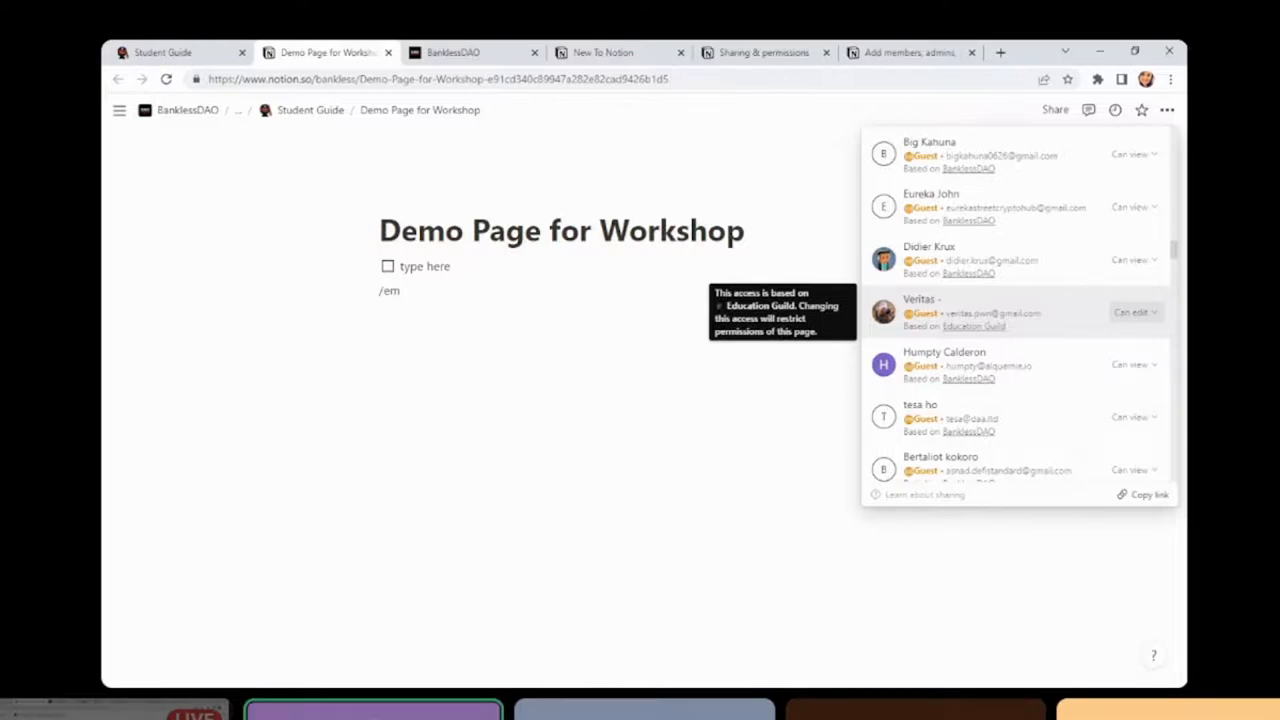
scroll(down, 3)
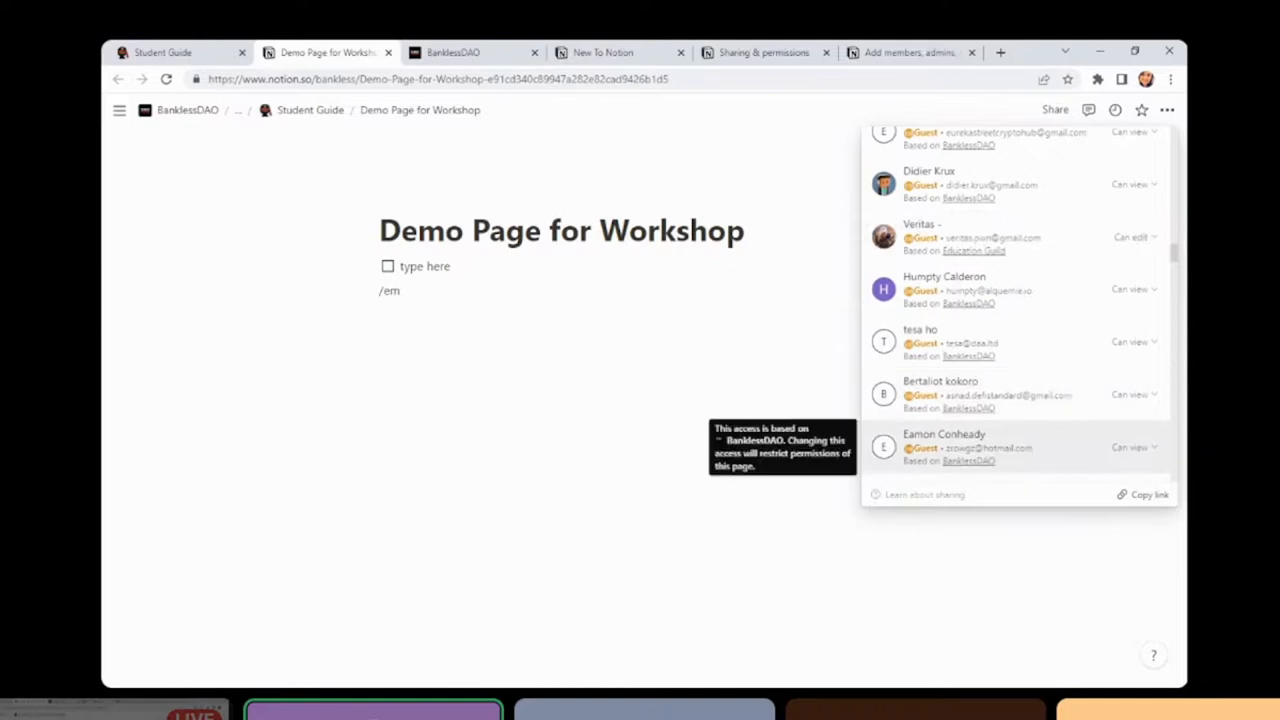
scroll(down, 3)
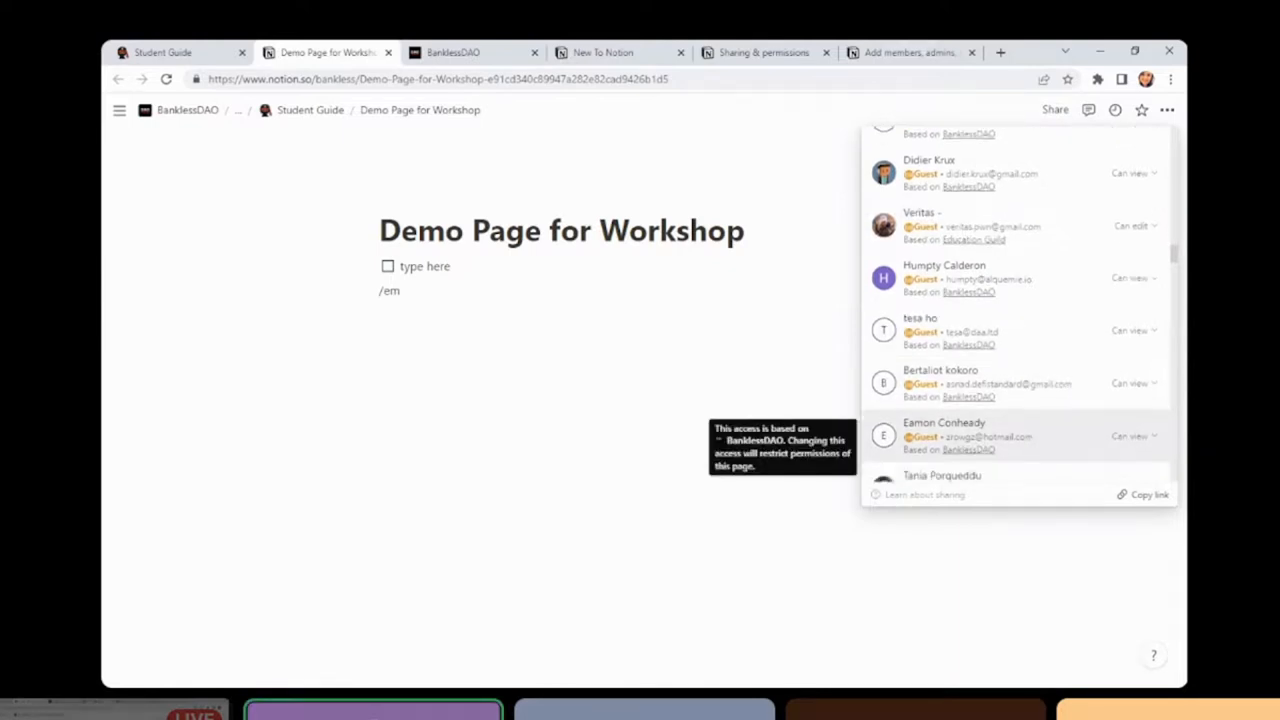
scroll(down, 3)
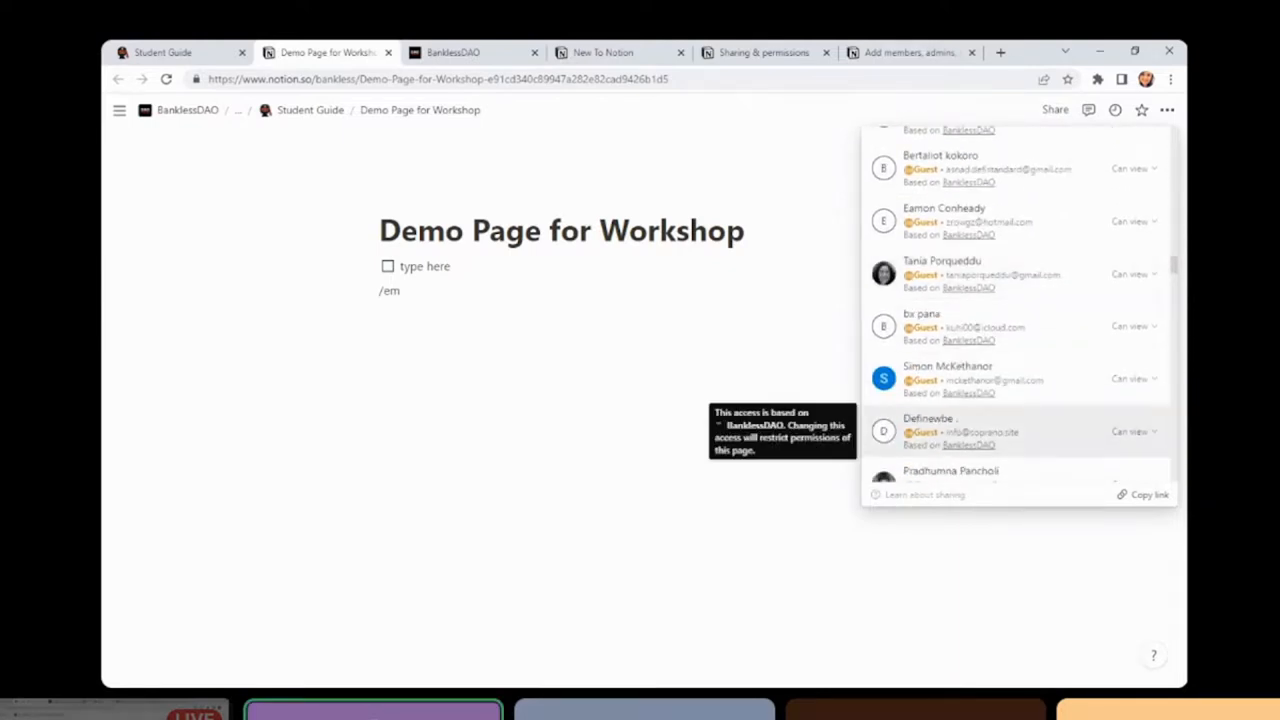
scroll(down, 3)
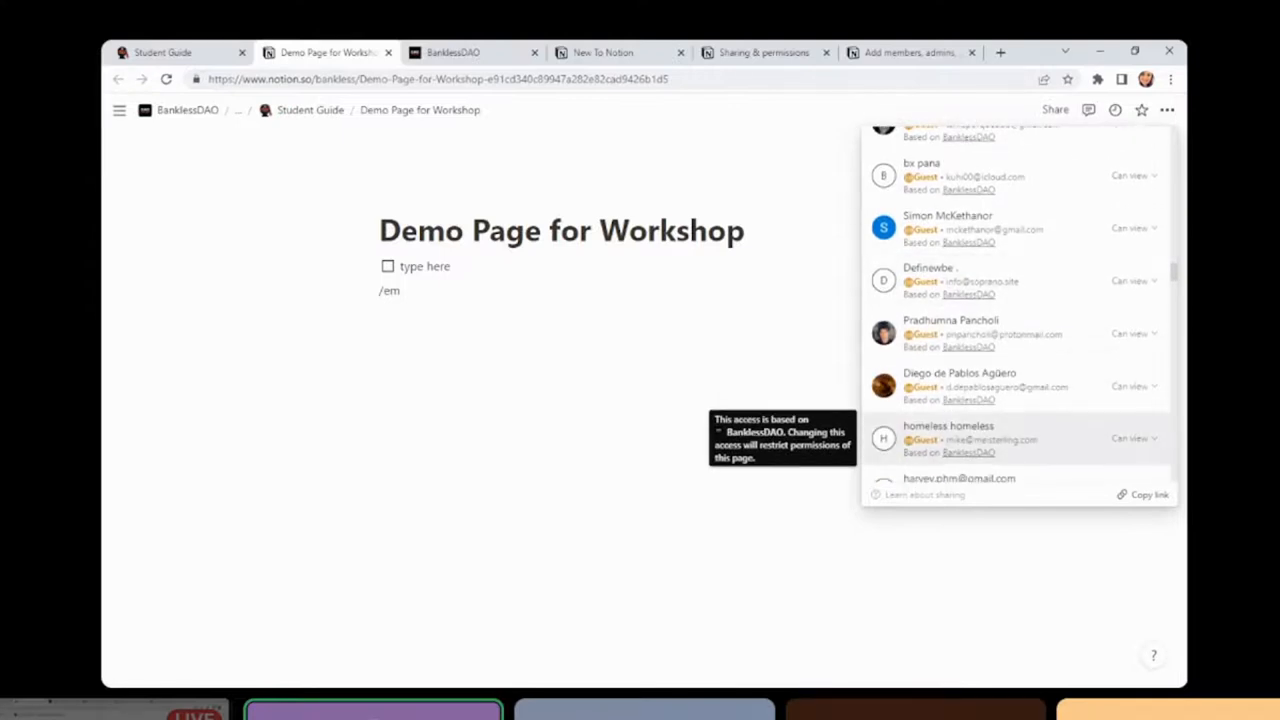
scroll(down, 3)
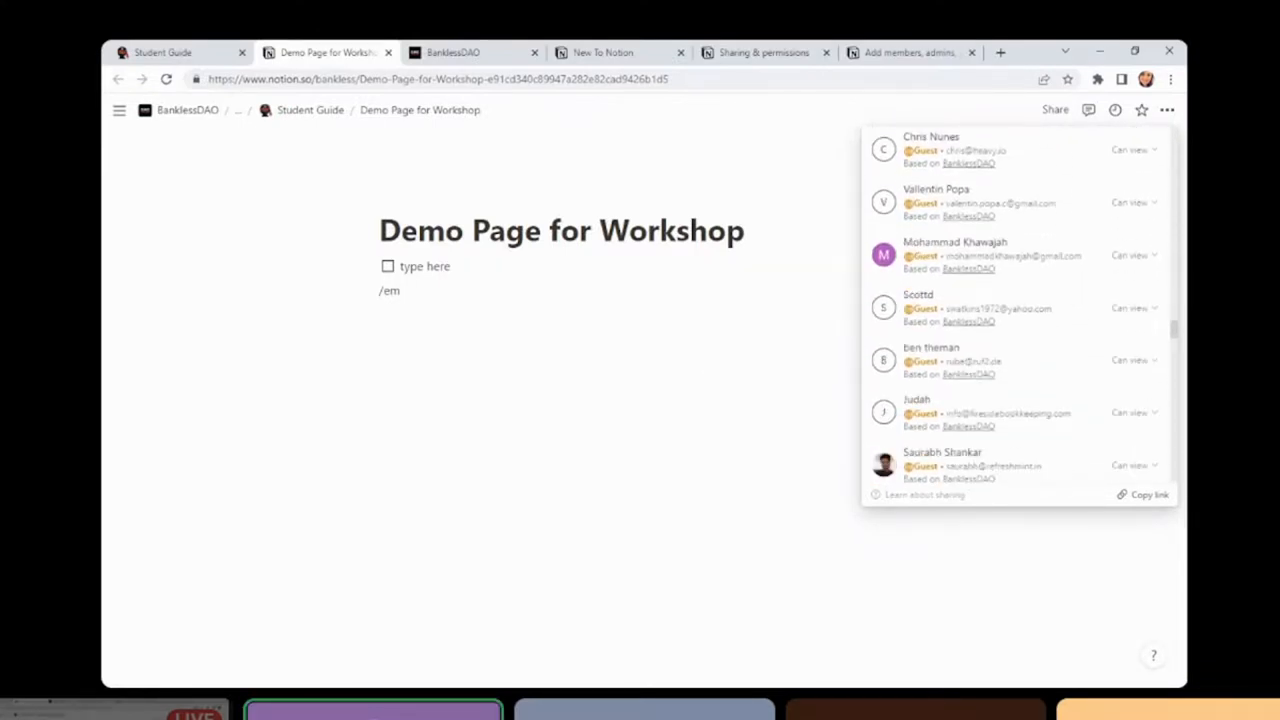
scroll(down, 3)
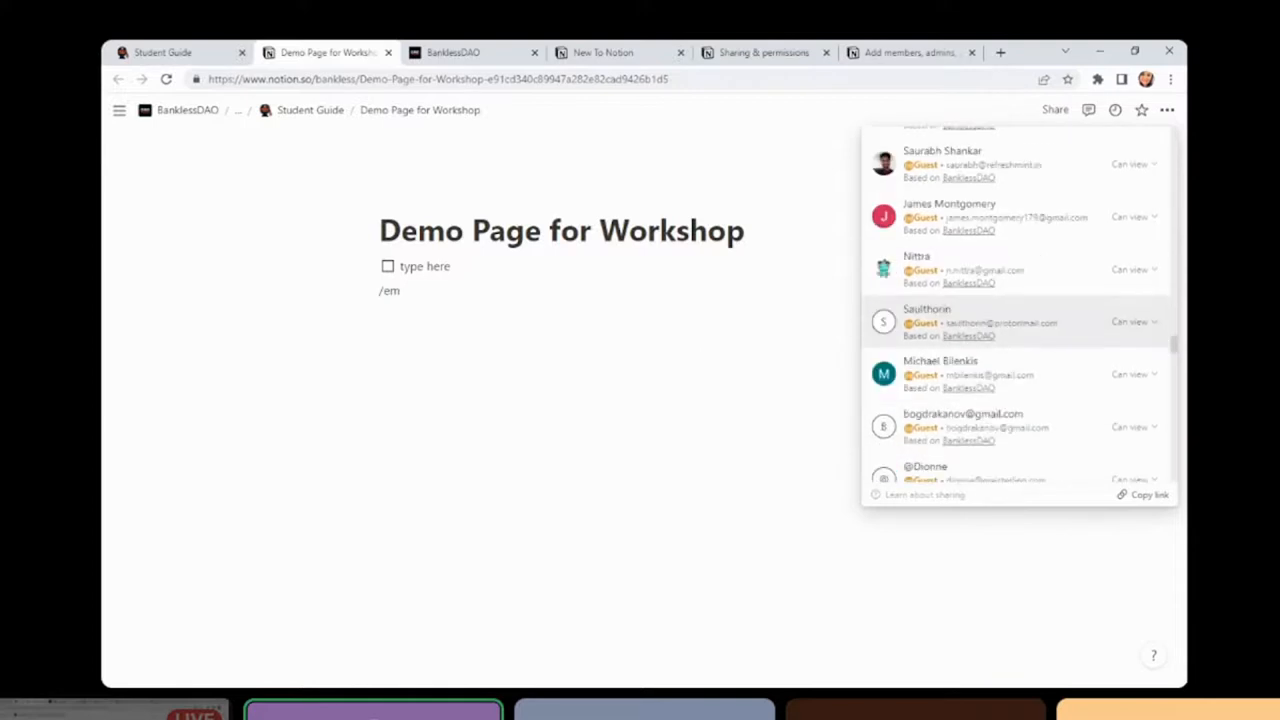
scroll(down, 3)
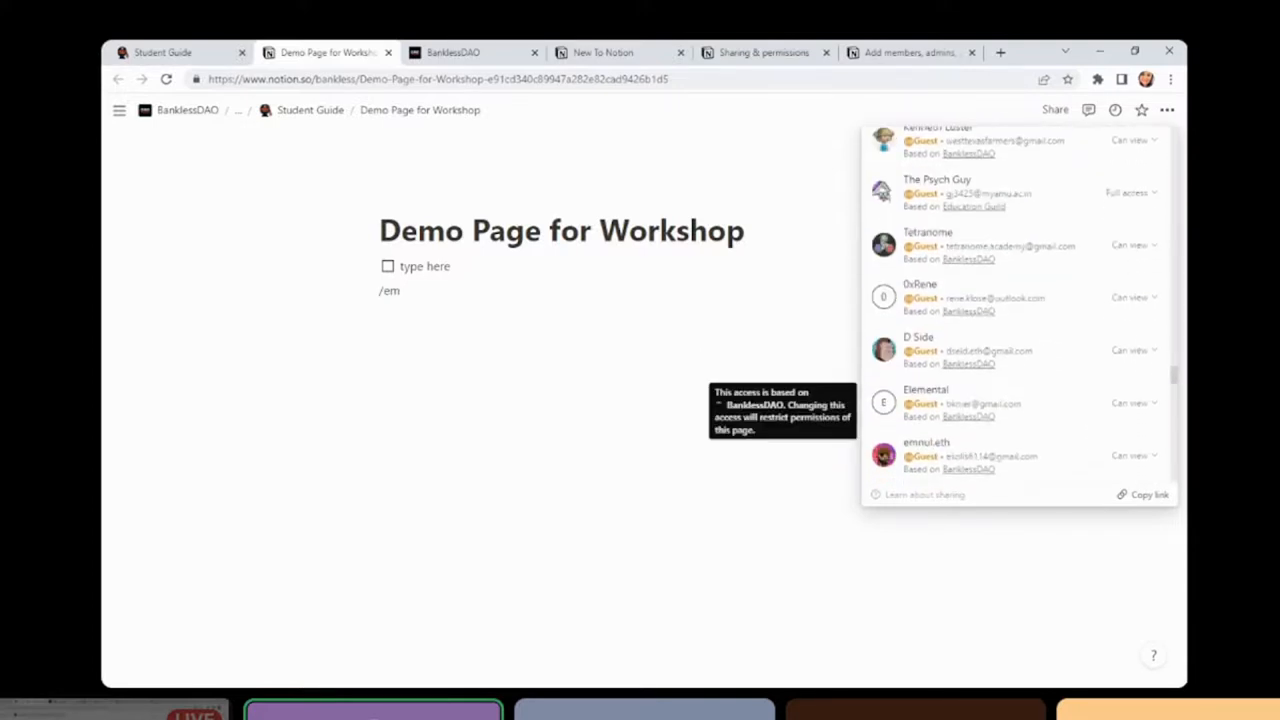
scroll(down, 3)
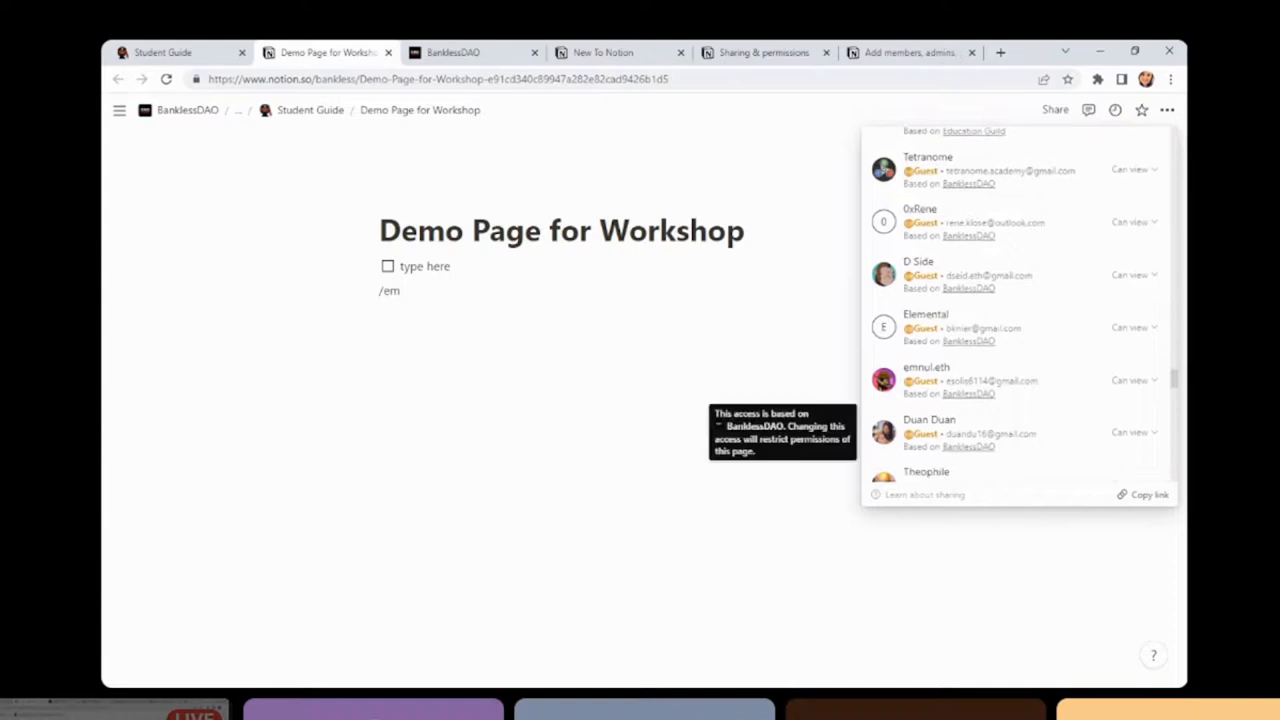
scroll(down, 3)
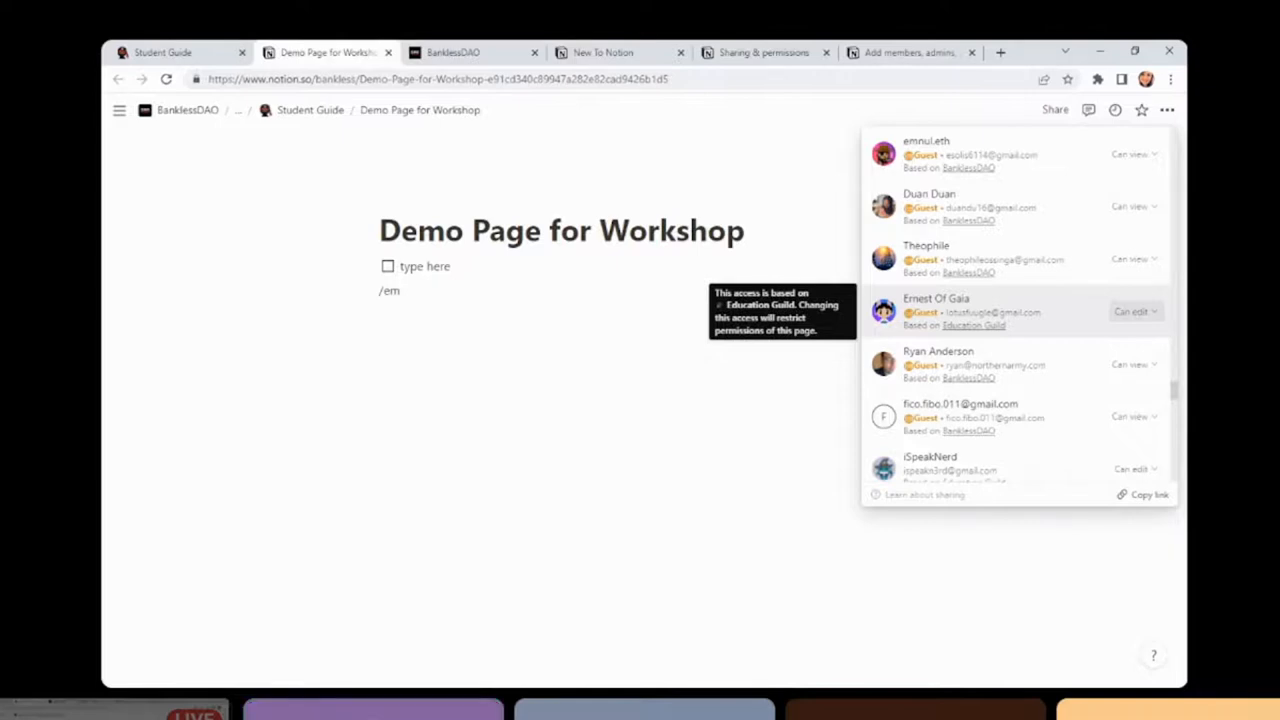
Show the permission choices for Ernest Of Gaia, currently 'can edit' via Education Guild
click(1131, 311)
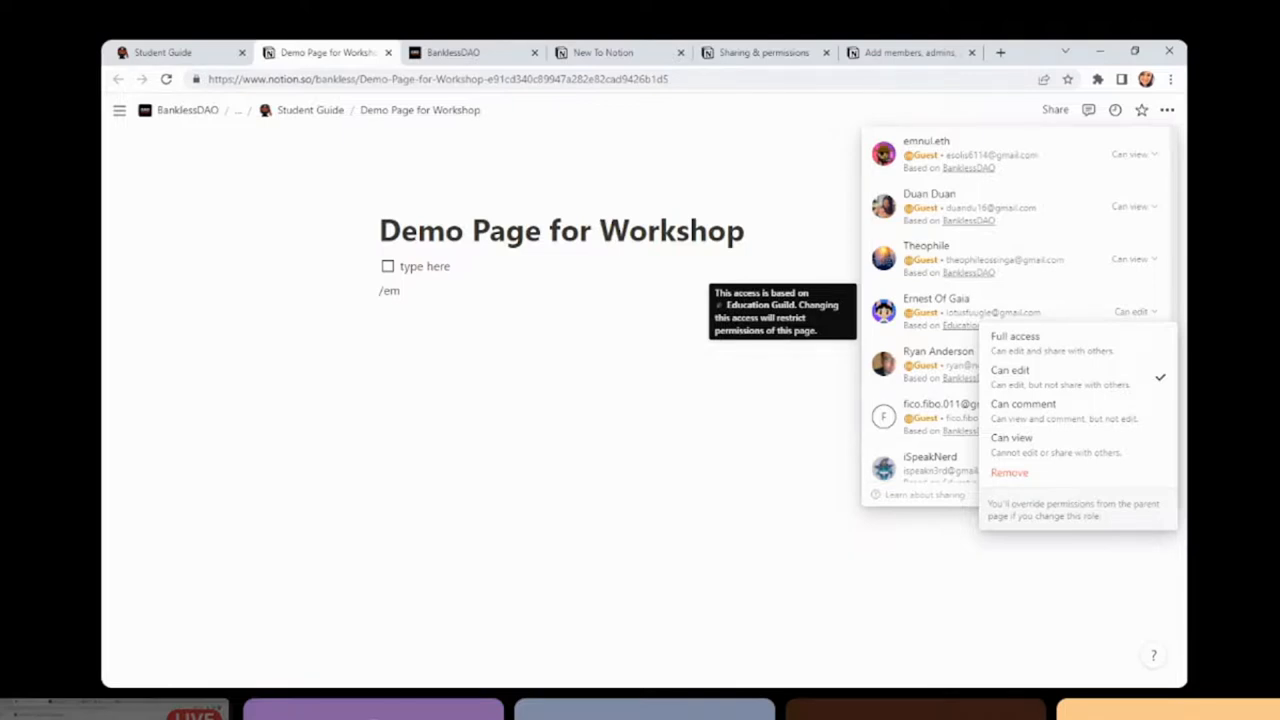
mouse_move(1009, 472)
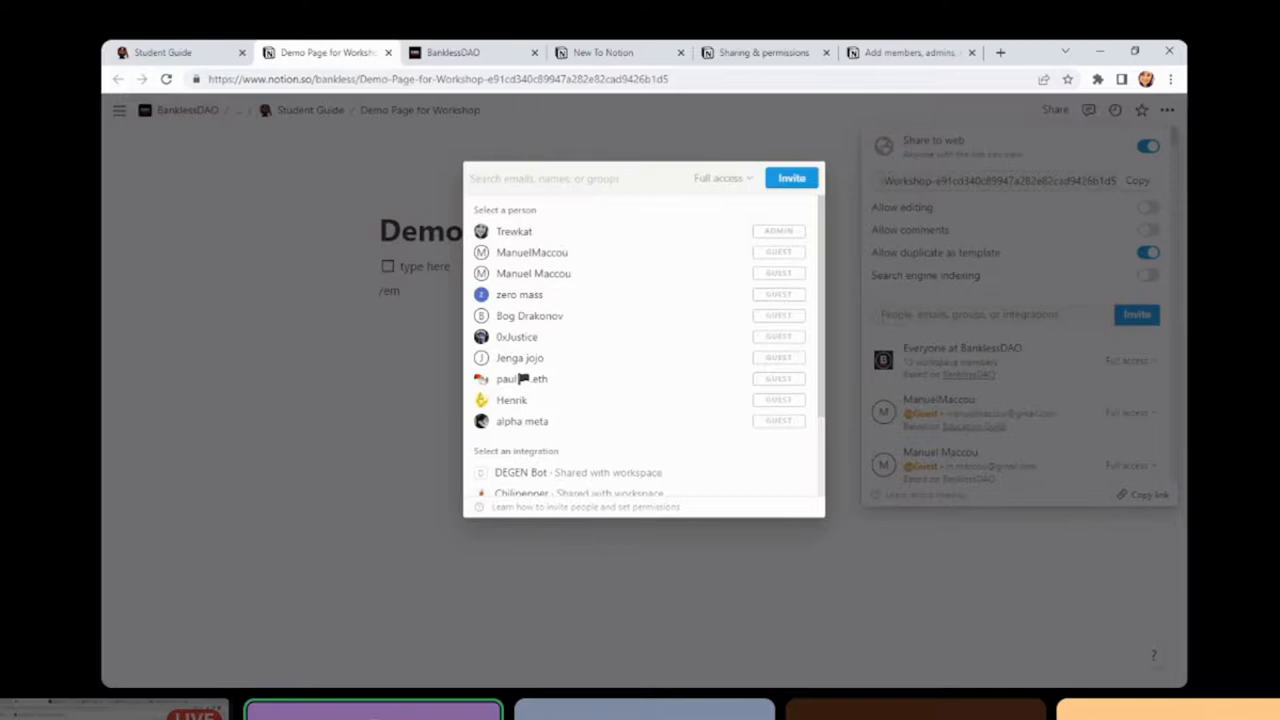
Pick Ernest Of Gaia as invitee and set his access level to Full access
text(ernest)
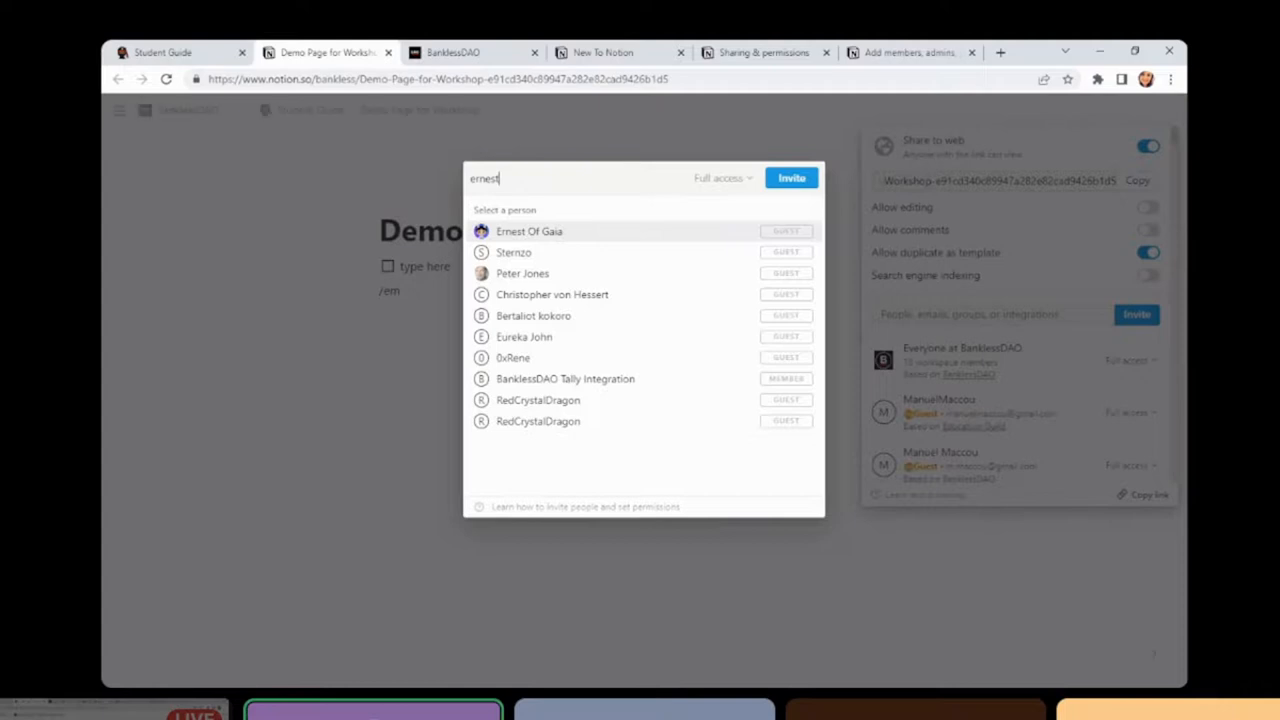
click(529, 231)
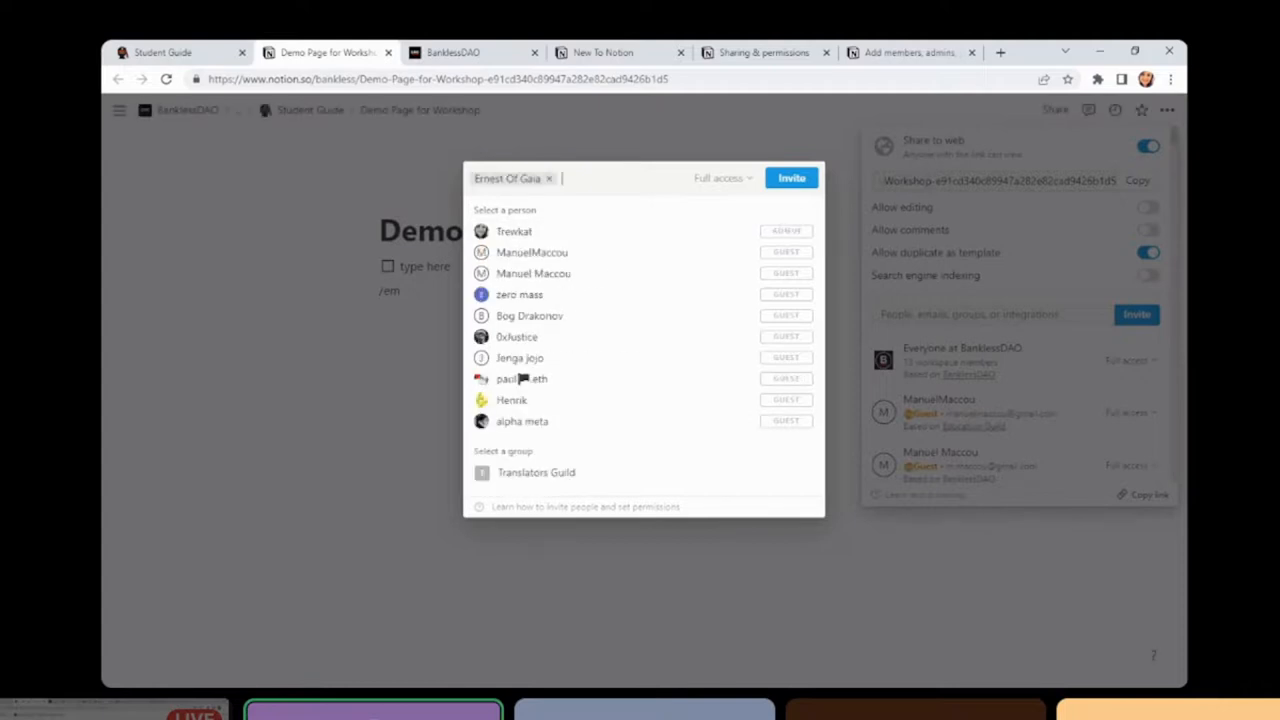
click(721, 178)
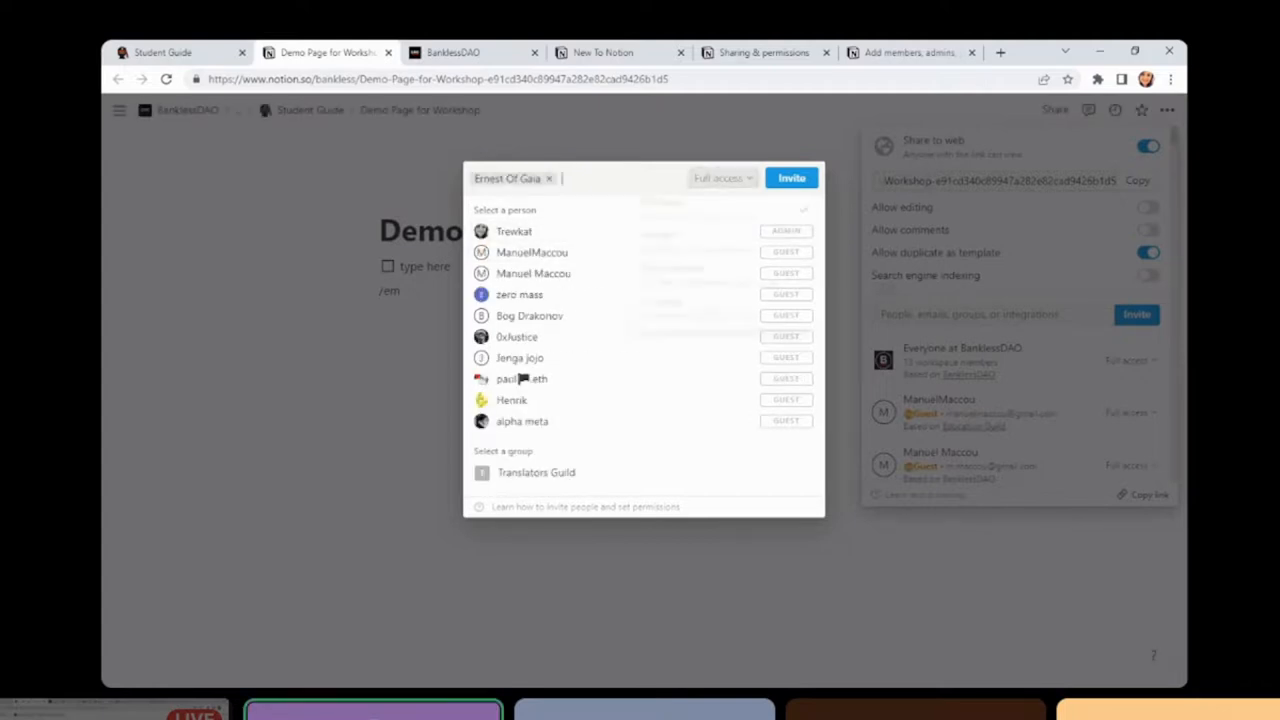
click(722, 178)
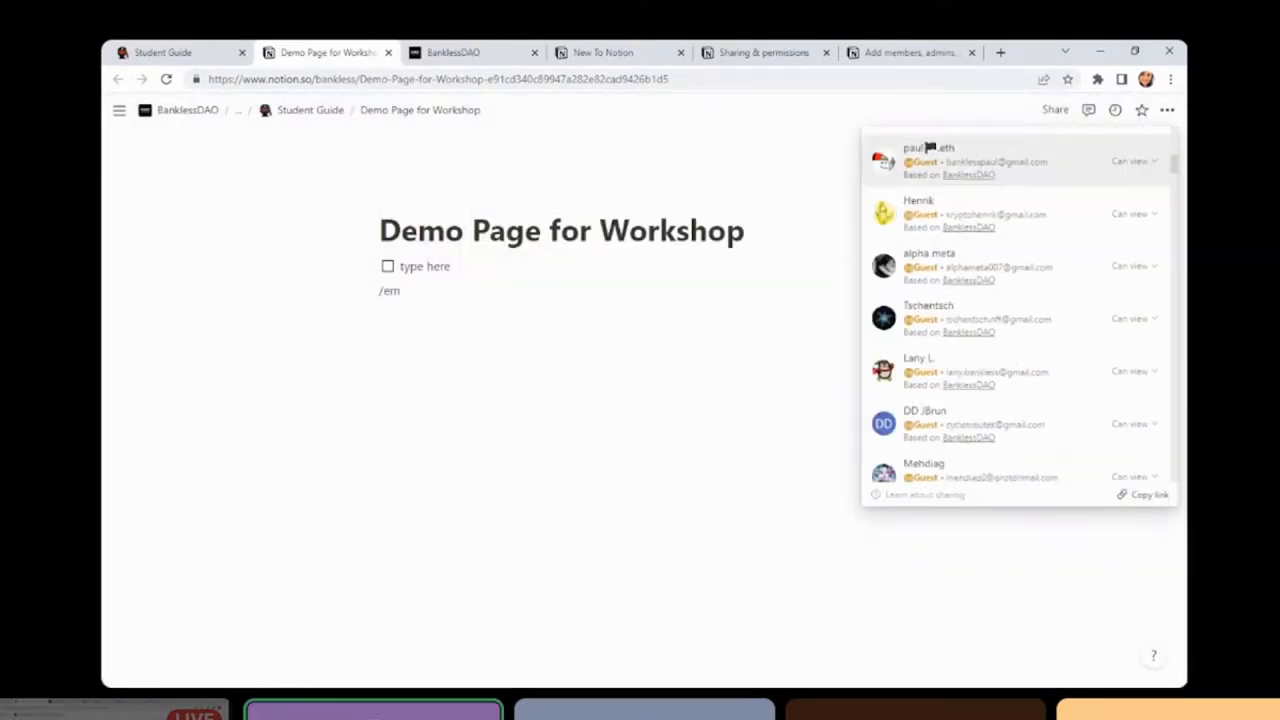
scroll(down, 3)
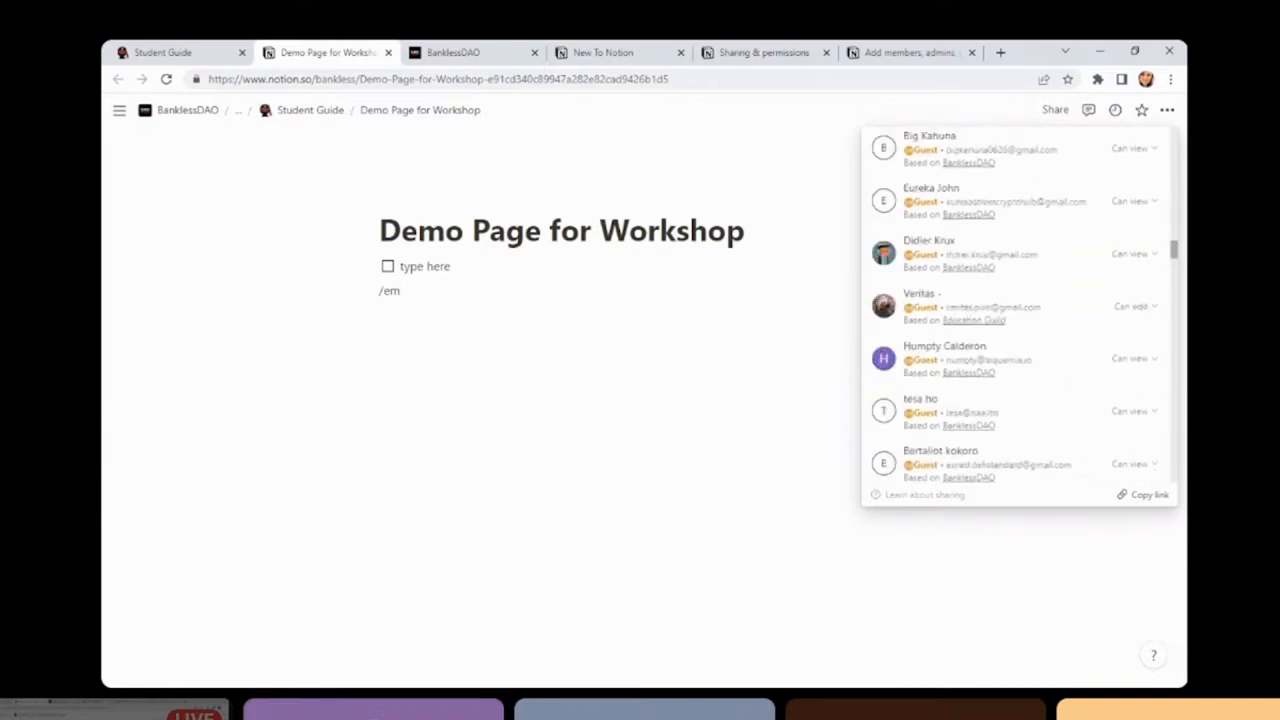
scroll(down, 3)
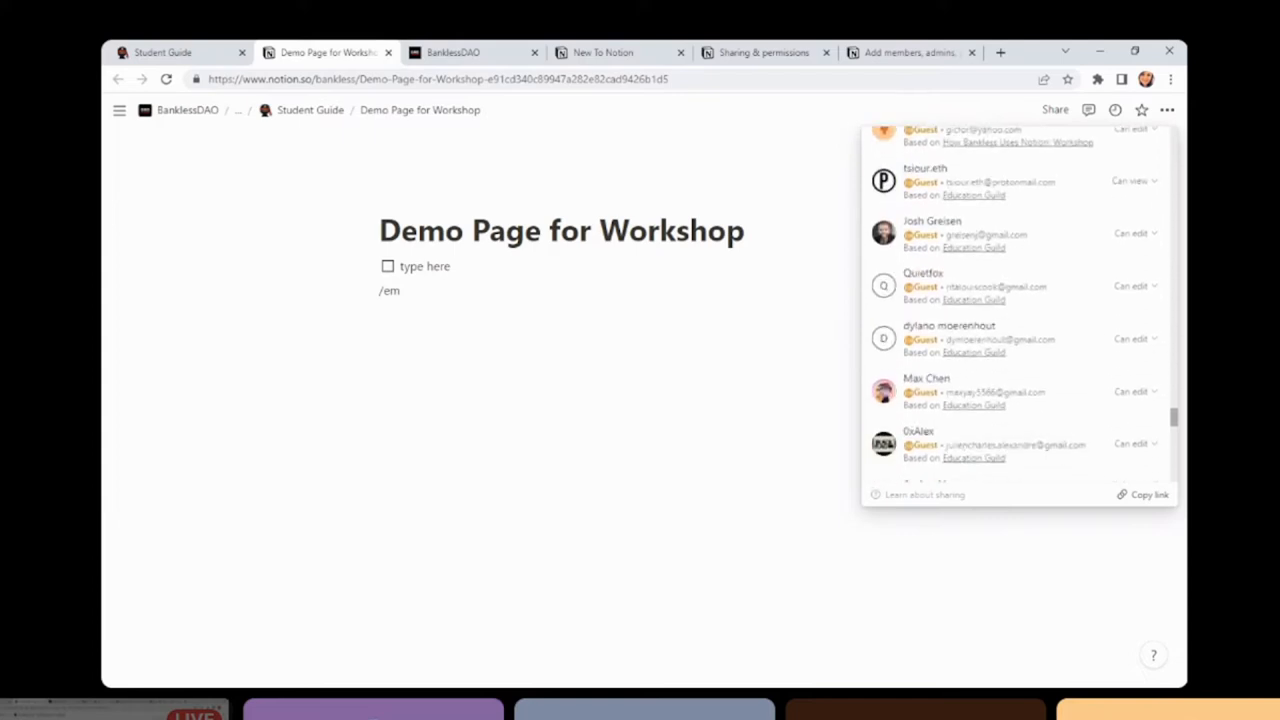
scroll(down, 3)
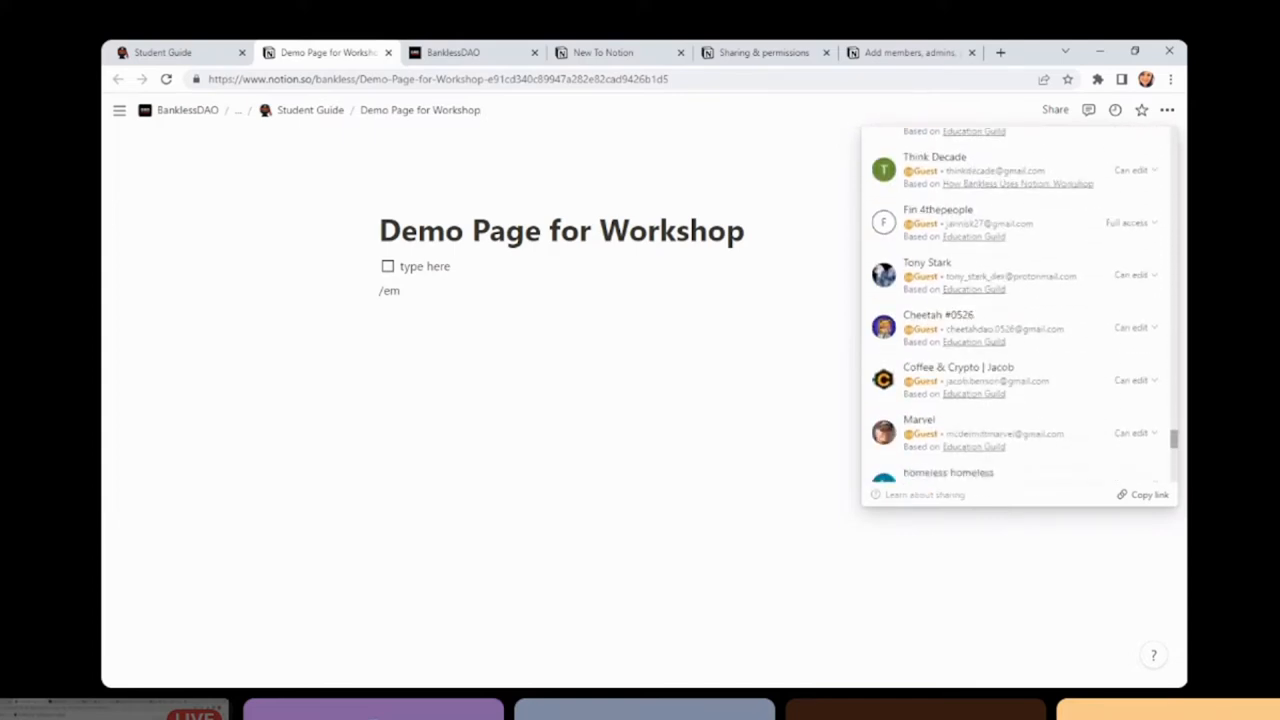
scroll(down, 3)
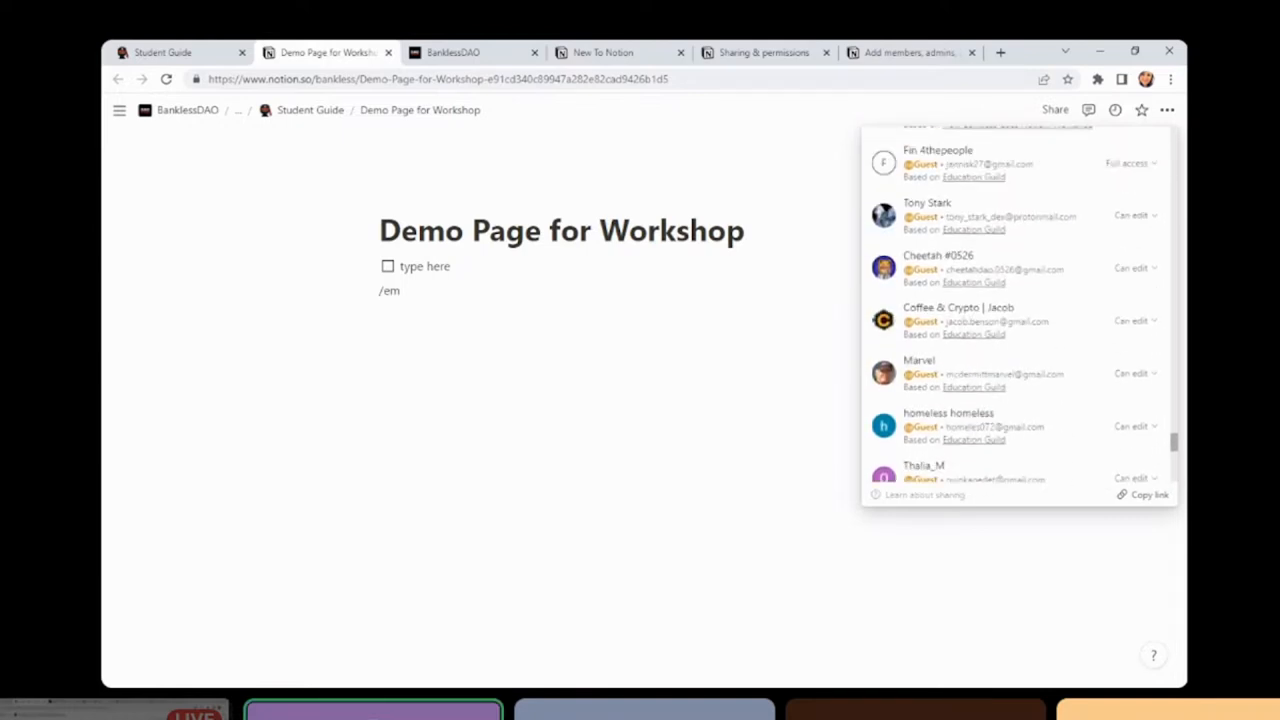
scroll(down, 3)
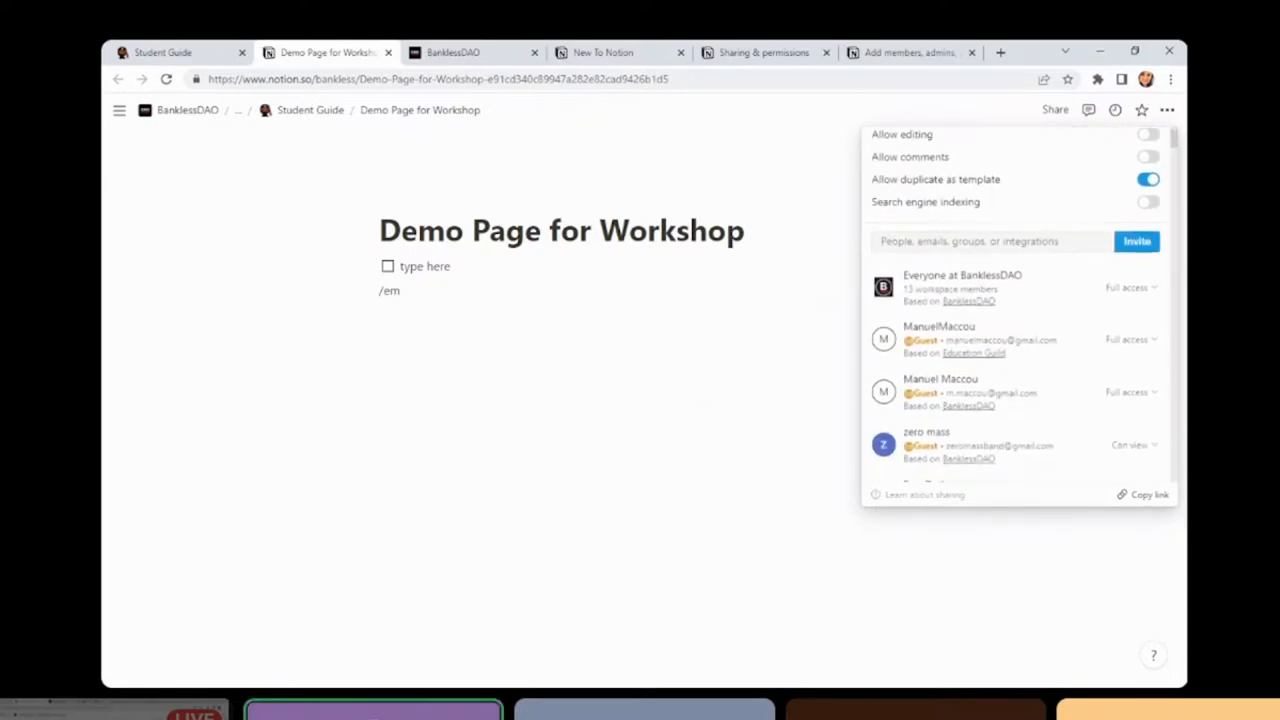
click(1147, 146)
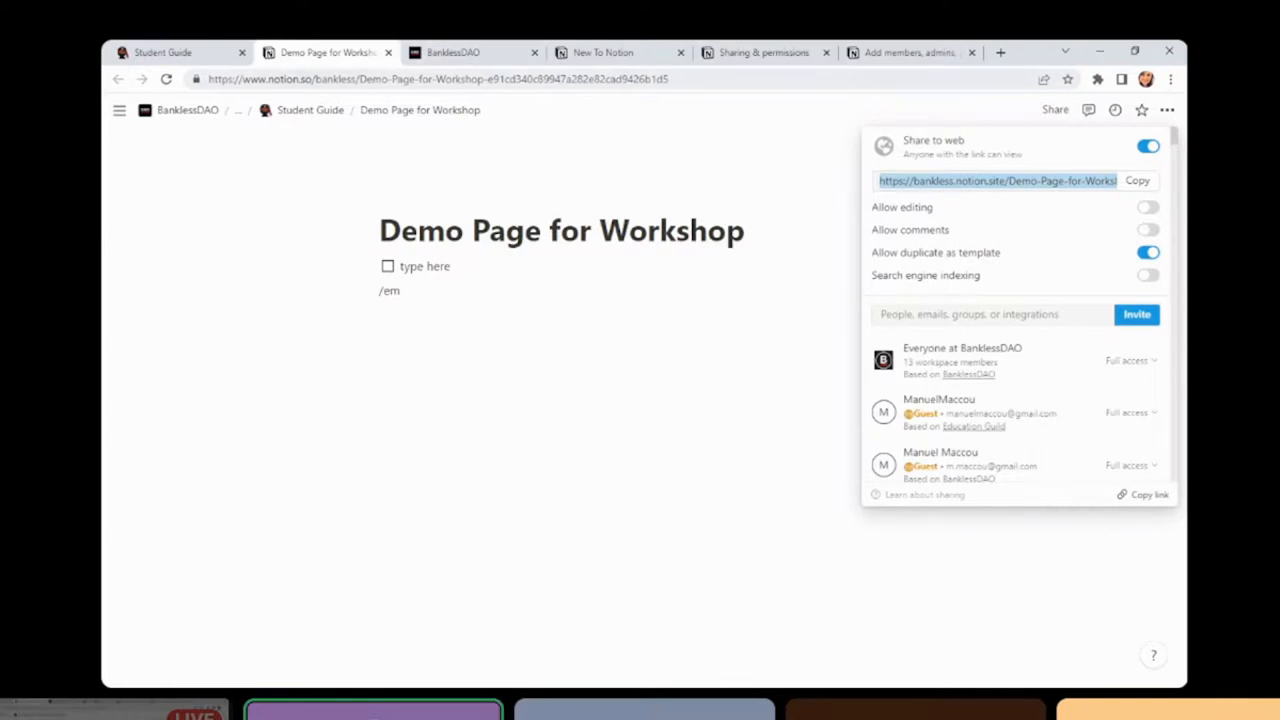
click(440, 79)
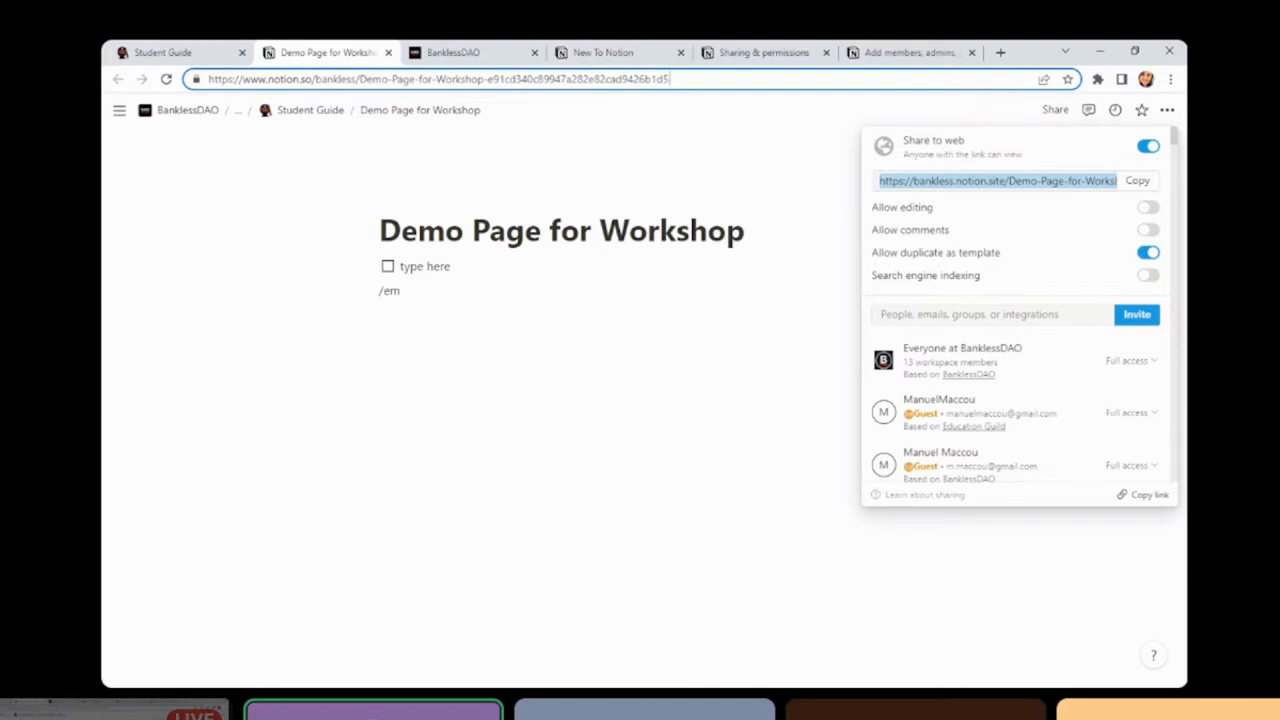
Copy the Demo Page for Workshop's internal link to the clipboard via Copy link
click(440, 79)
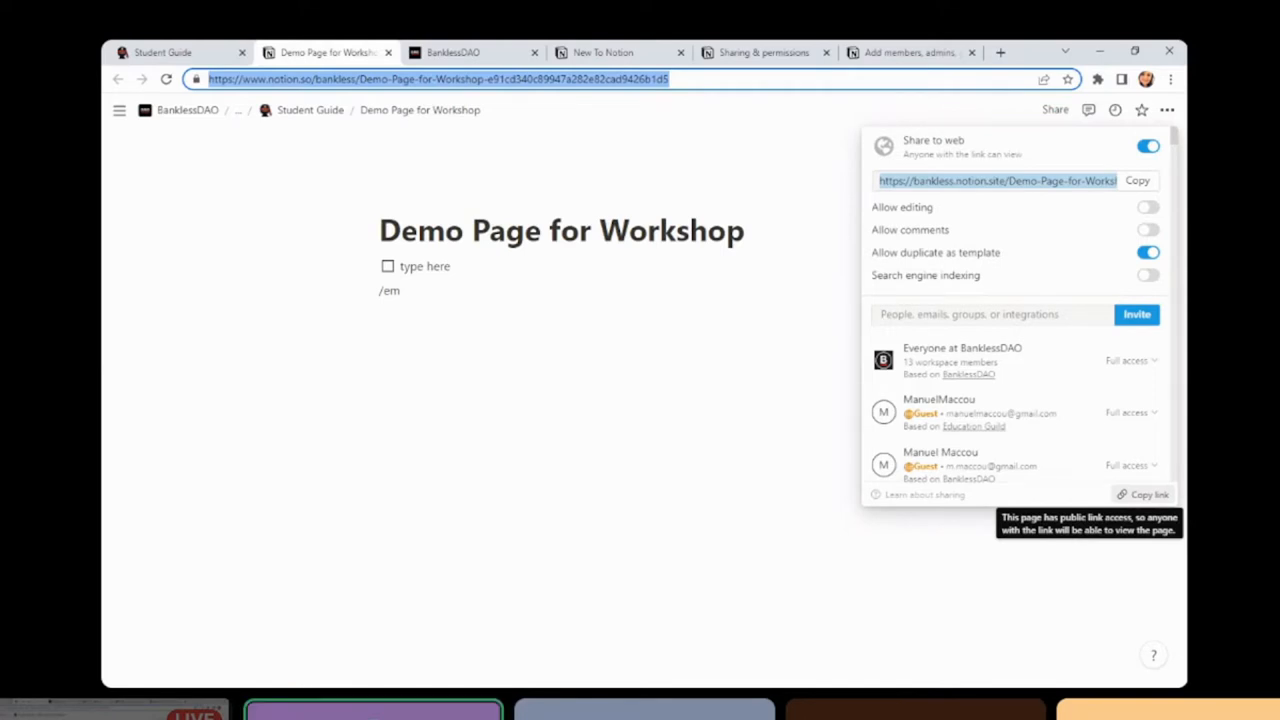
click(1137, 180)
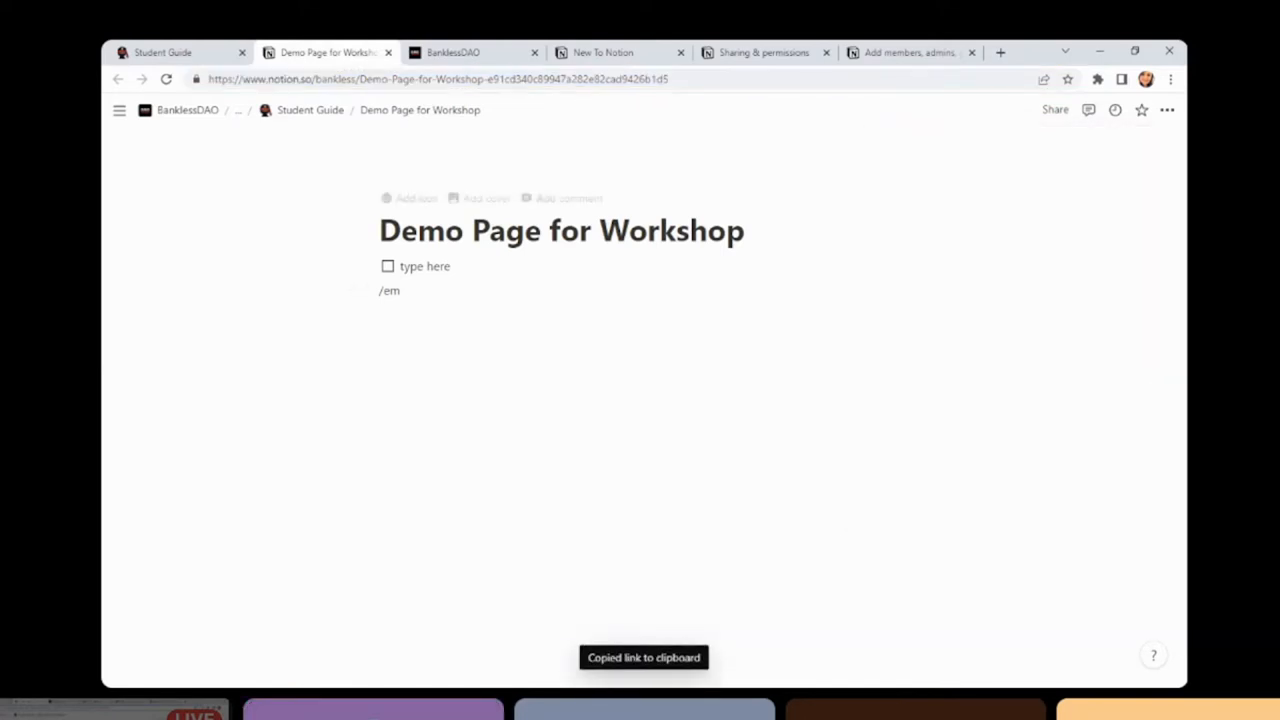
click(440, 79)
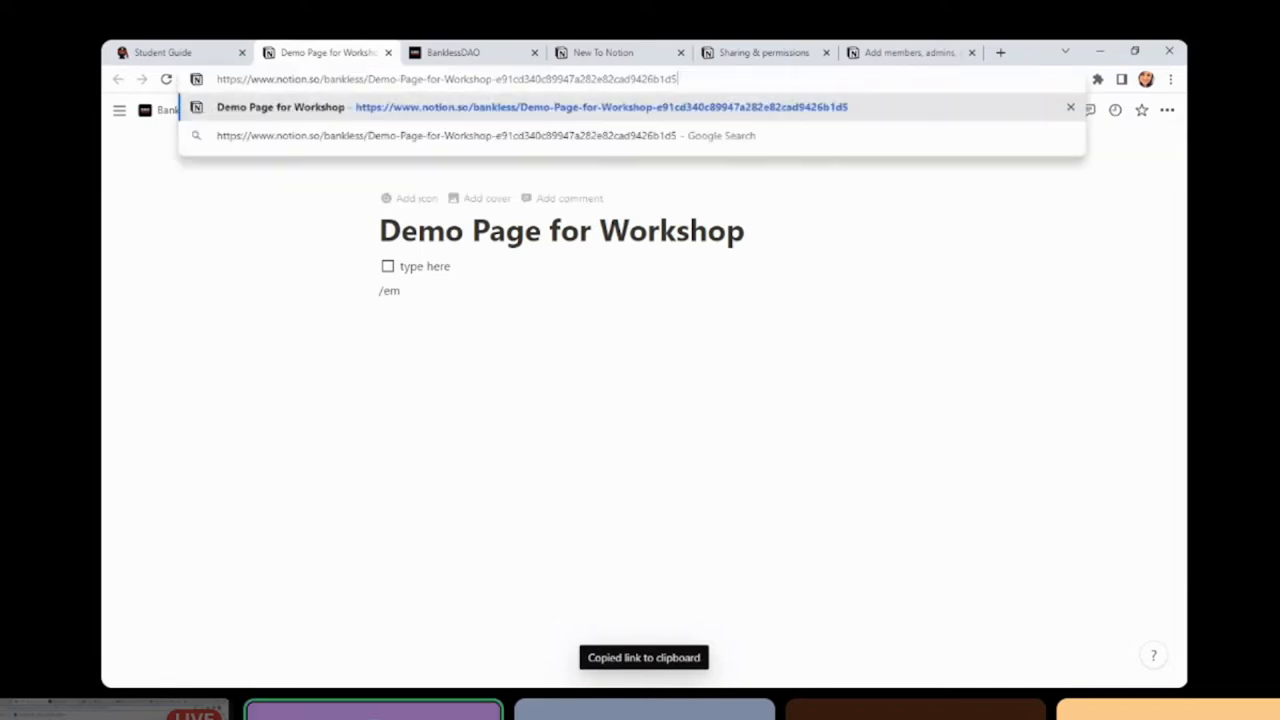